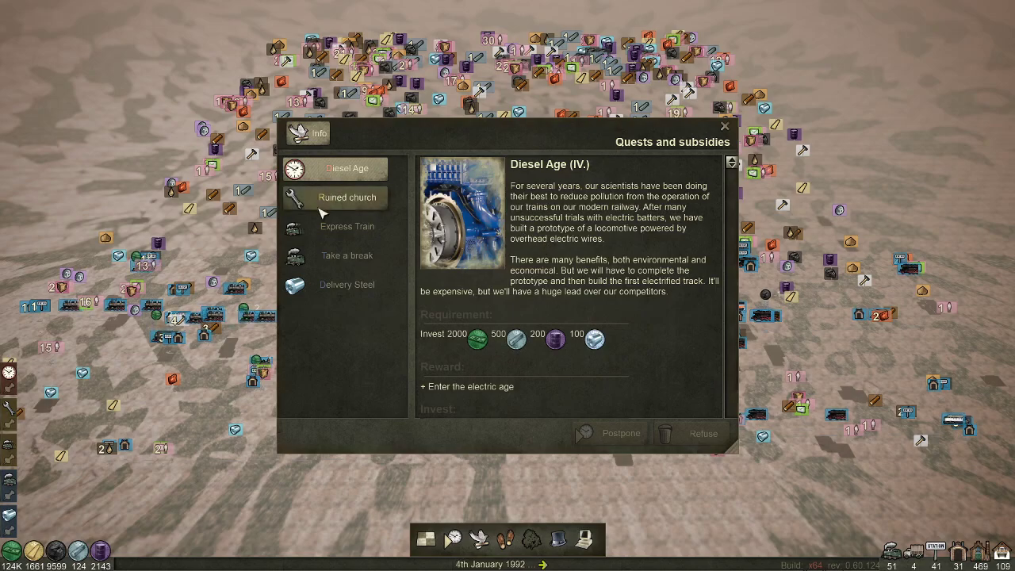
{"action": "mouse_move", "coordinate": [347, 283]}
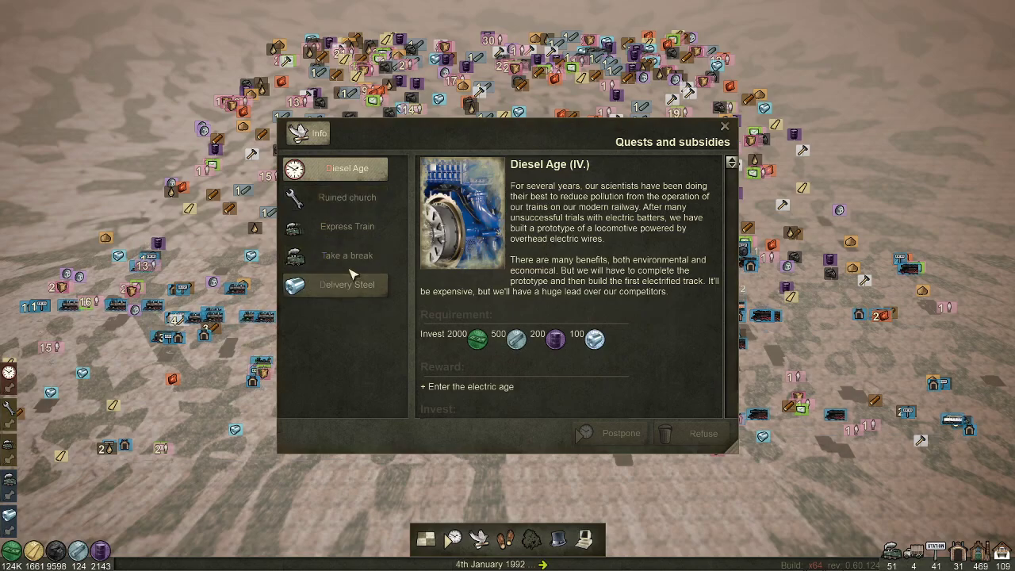
Review the Ruined church and Take a break quests in the Quests and subsidies list.
{"action": "left_click", "coordinate": [346, 197]}
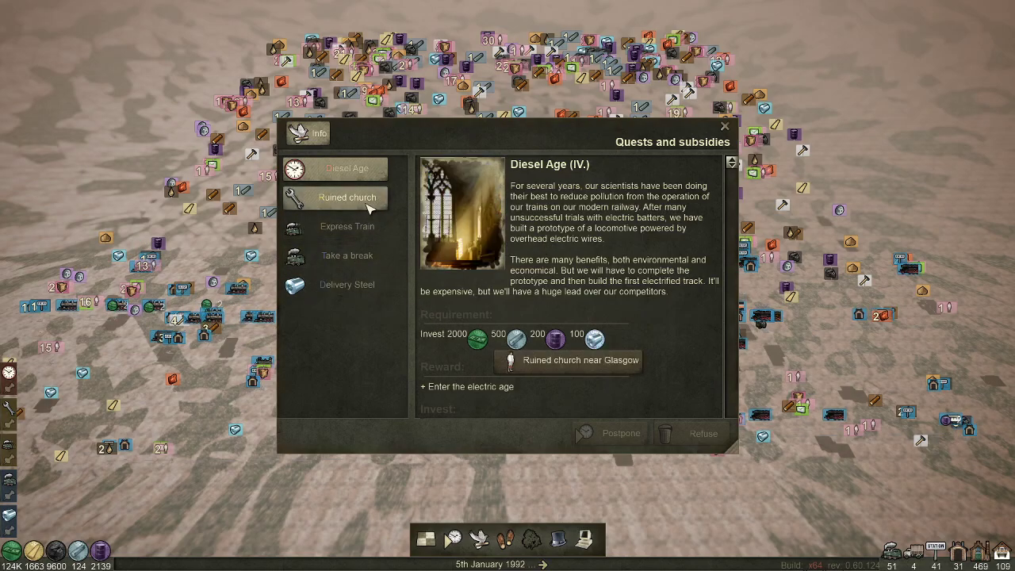
{"action": "left_click", "coordinate": [346, 253]}
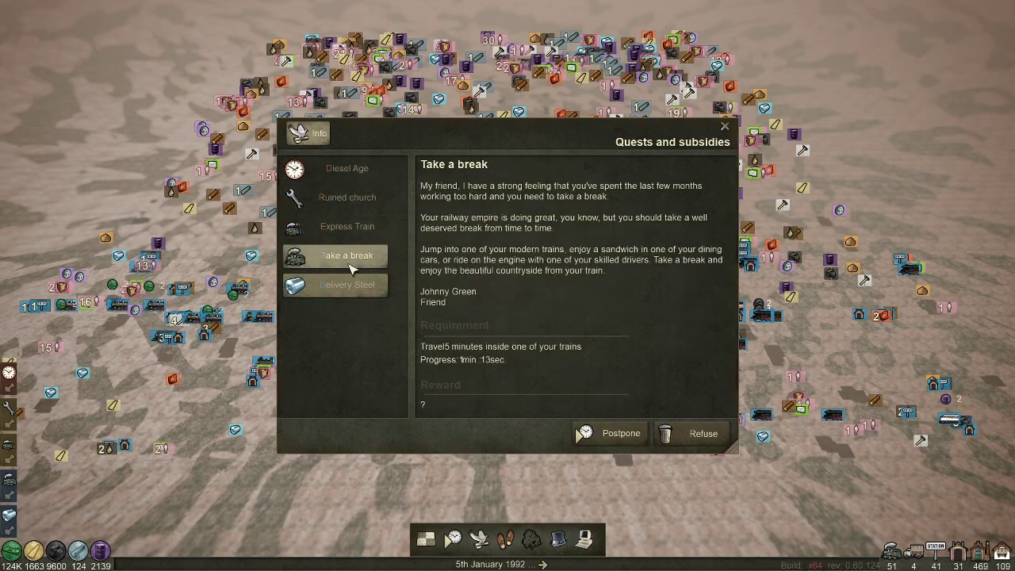
{"action": "left_click", "coordinate": [346, 285]}
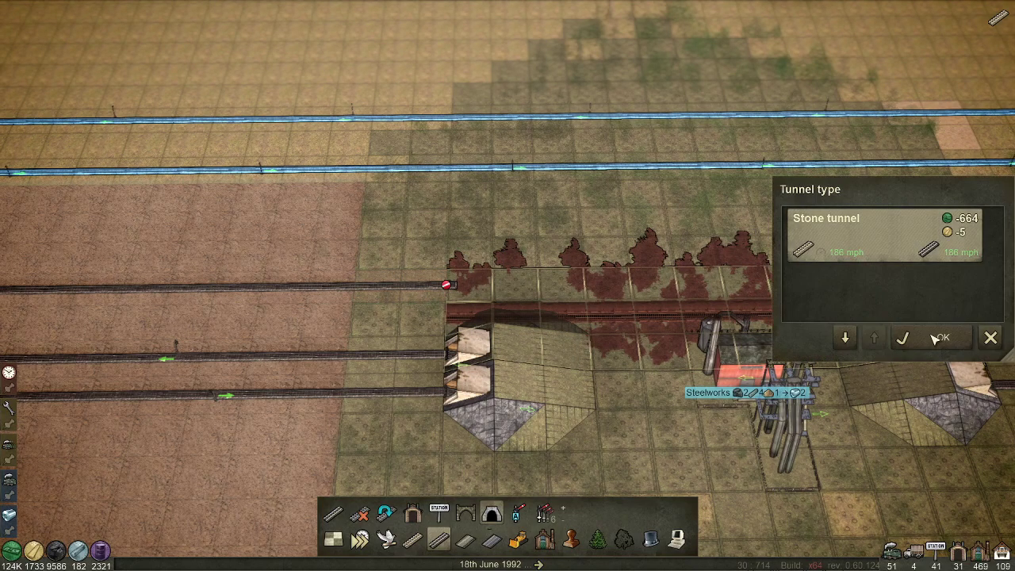
Lay out a Stone tunnel between the hills beside the Steelworks and confirm it.
{"action": "left_click", "coordinate": [941, 336]}
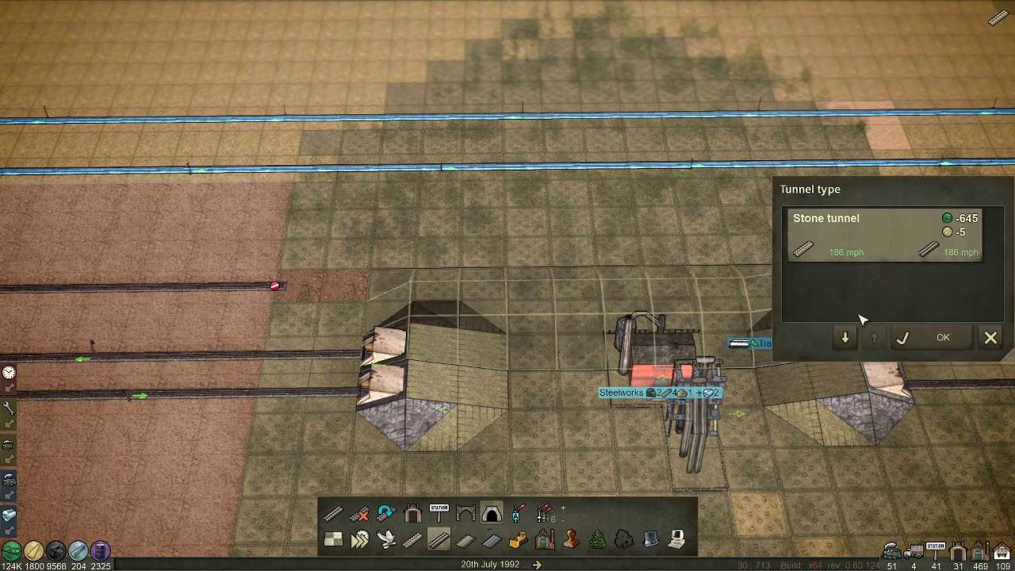
{"action": "left_click", "coordinate": [942, 336]}
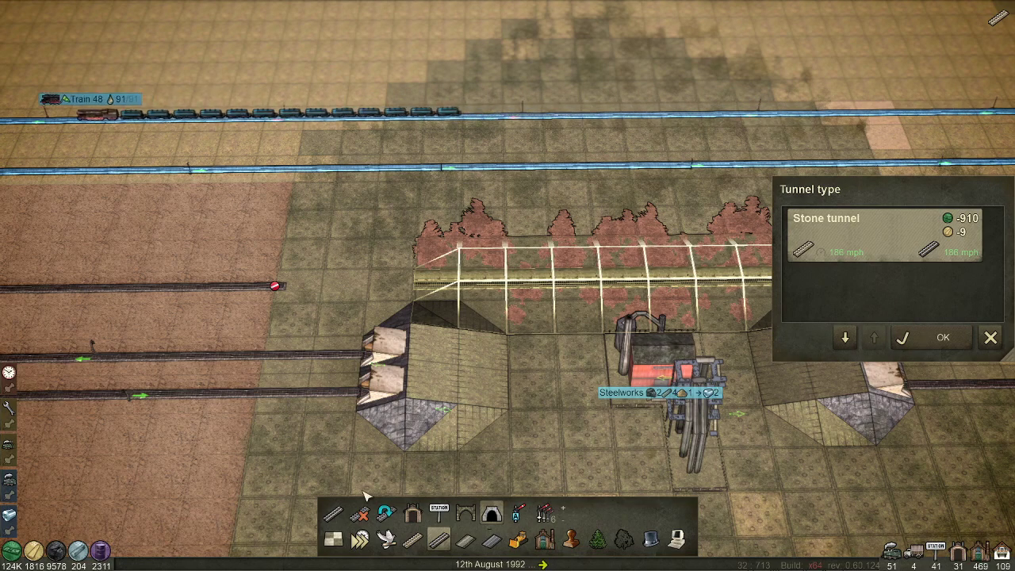
{"action": "left_click", "coordinate": [942, 336]}
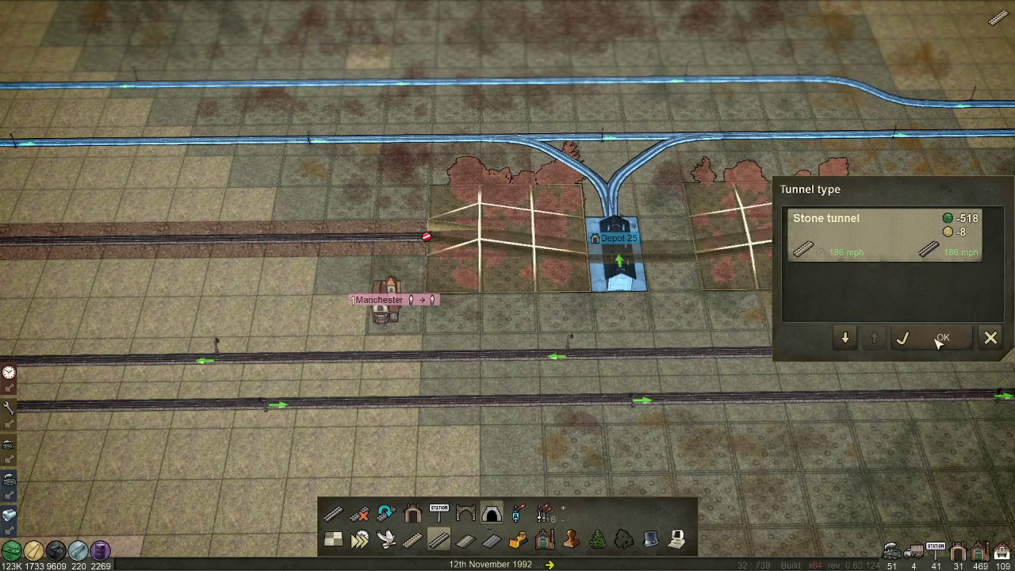
Build stone tunnels on either side of the Manchester depot, extending the outline westward.
{"action": "left_click", "coordinate": [941, 336]}
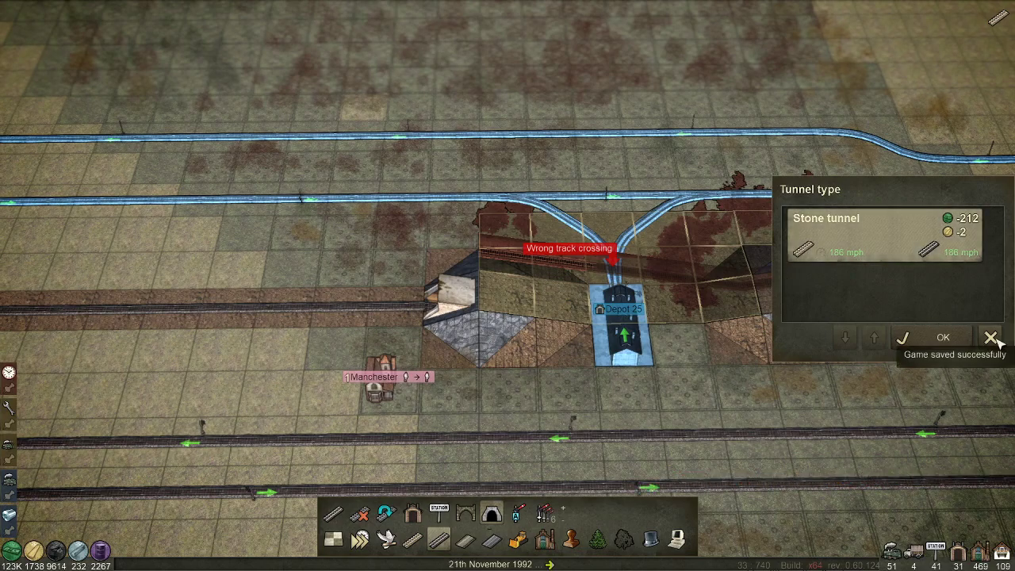
{"action": "left_click", "coordinate": [942, 336]}
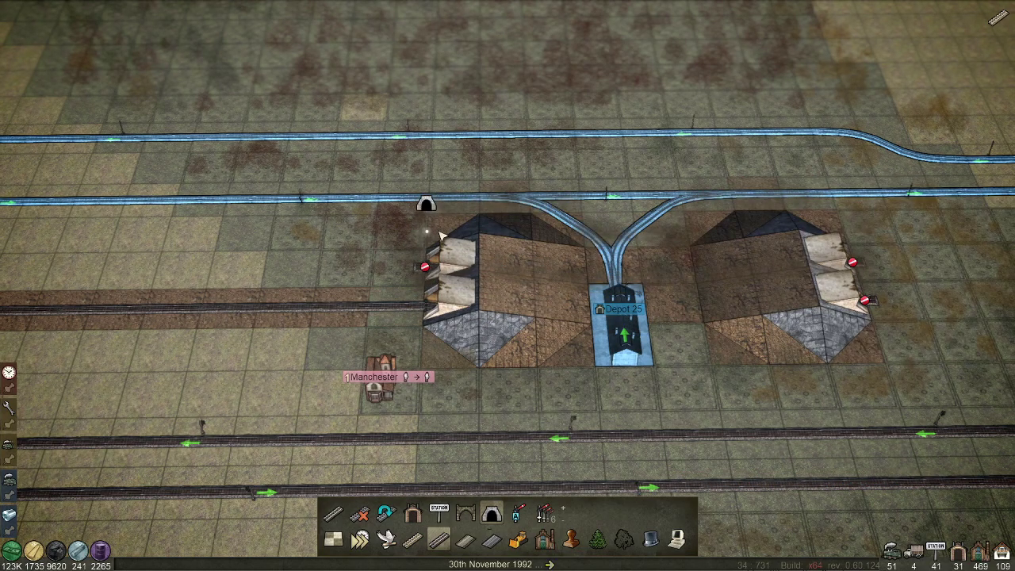
{"action": "left_click", "coordinate": [466, 514]}
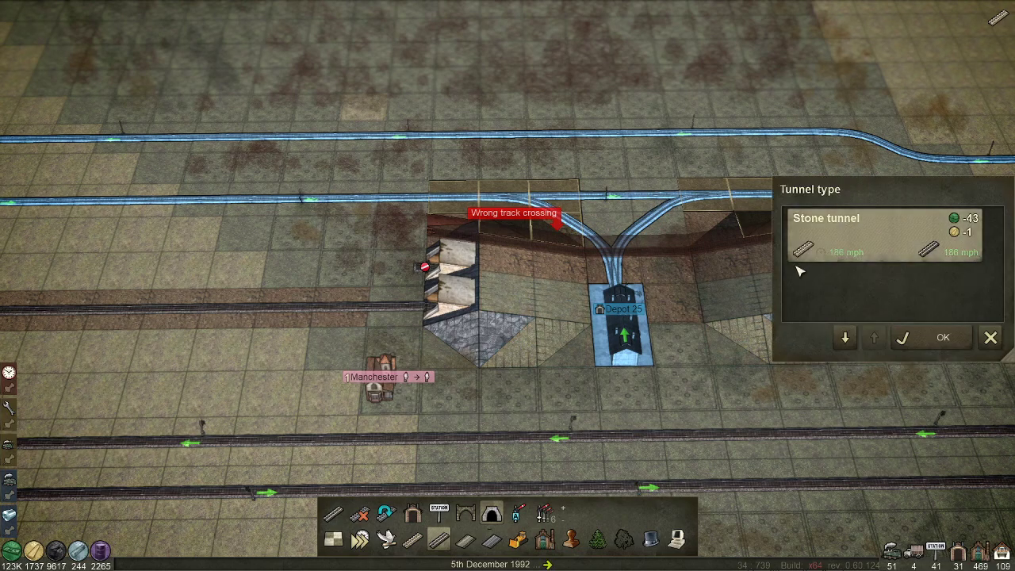
{"action": "left_click", "coordinate": [941, 336]}
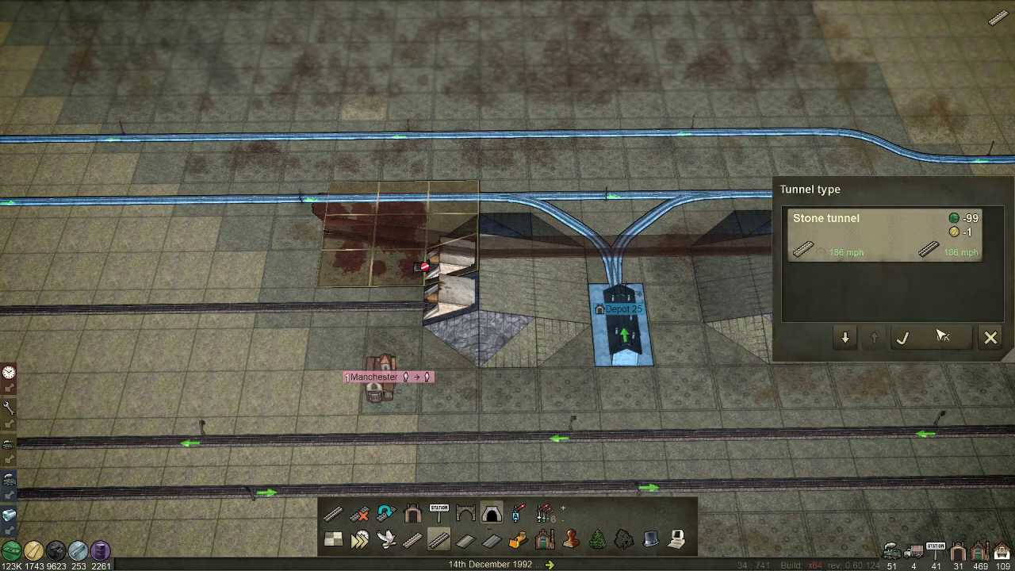
{"action": "left_click", "coordinate": [901, 336]}
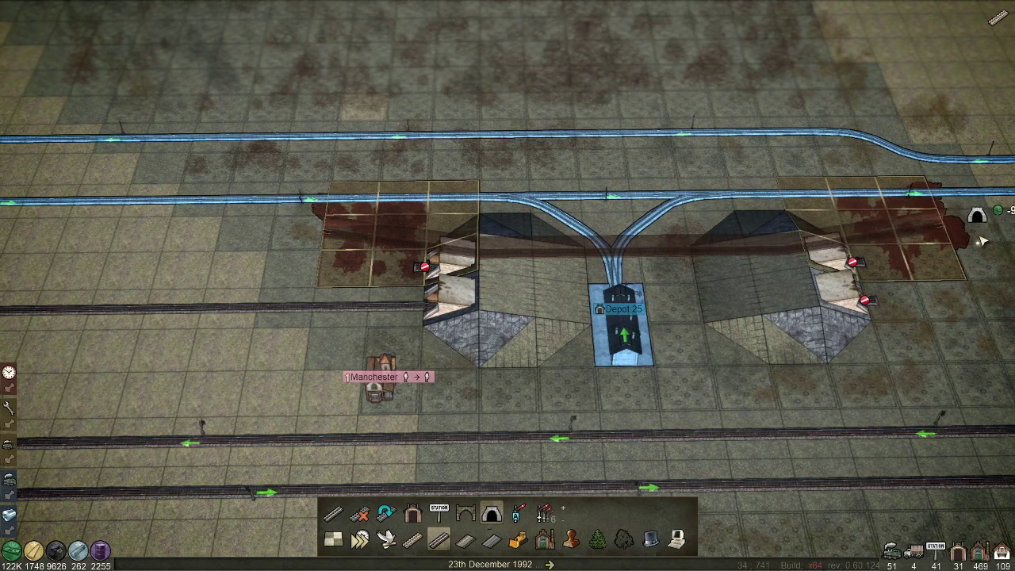
{"action": "left_click", "coordinate": [493, 517]}
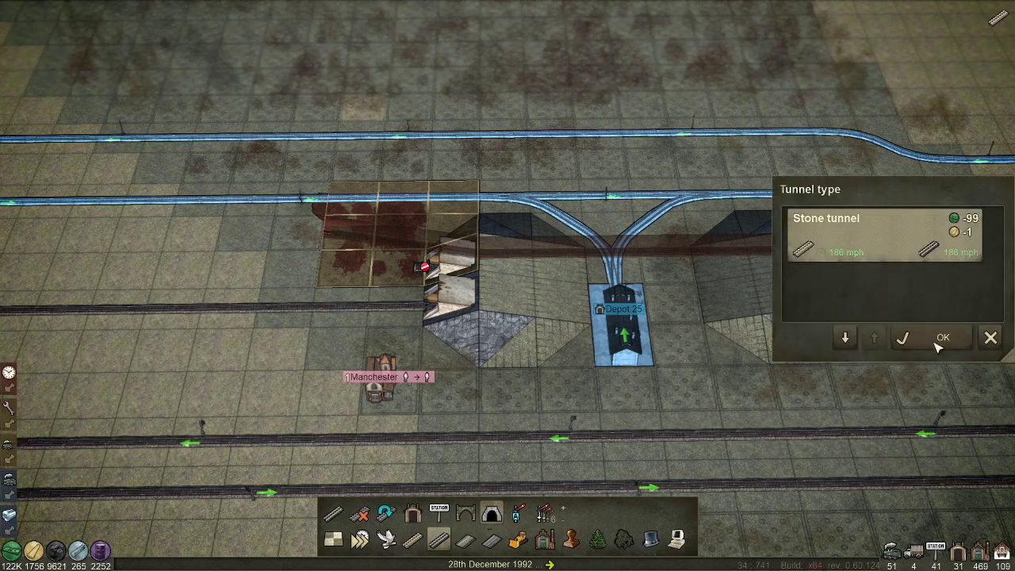
{"action": "left_click", "coordinate": [942, 336]}
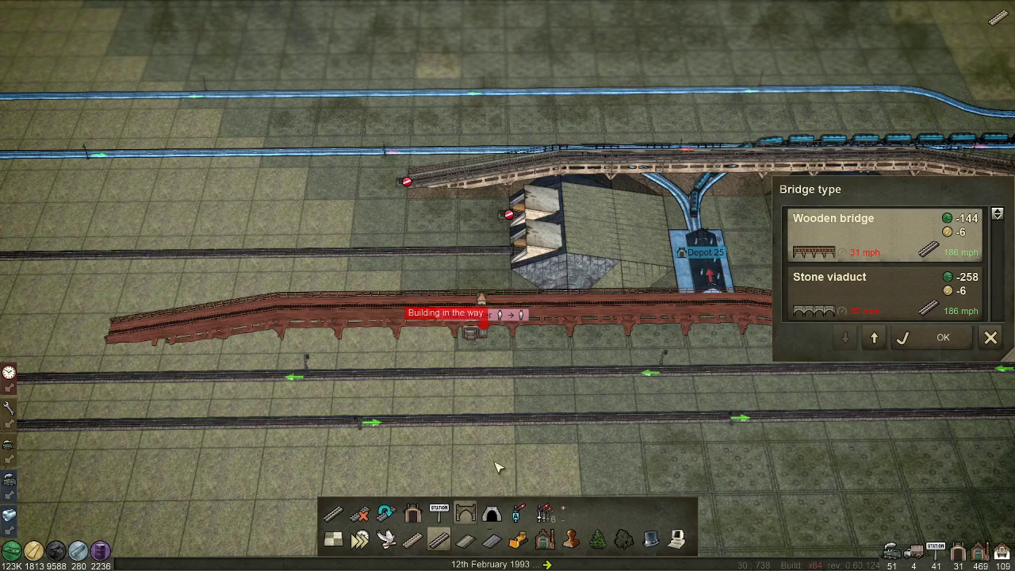
Carry the railway over the parallel tracks on a Wooden bridge.
{"action": "left_click", "coordinate": [941, 336]}
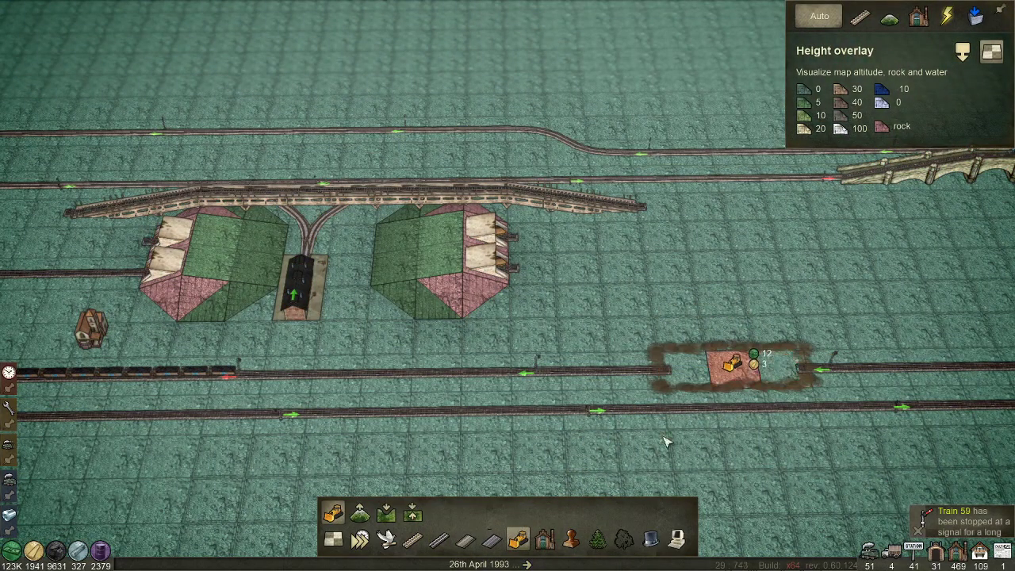
Enable the height overlay and attempt a Stone tunnel beside the warehouse station.
{"action": "left_click", "coordinate": [991, 51]}
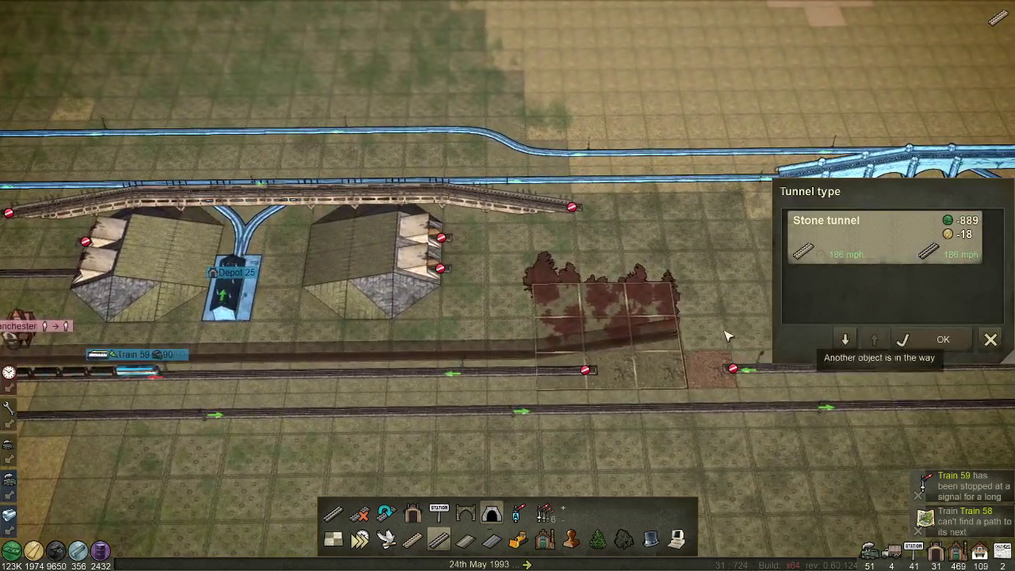
{"action": "left_click", "coordinate": [941, 339]}
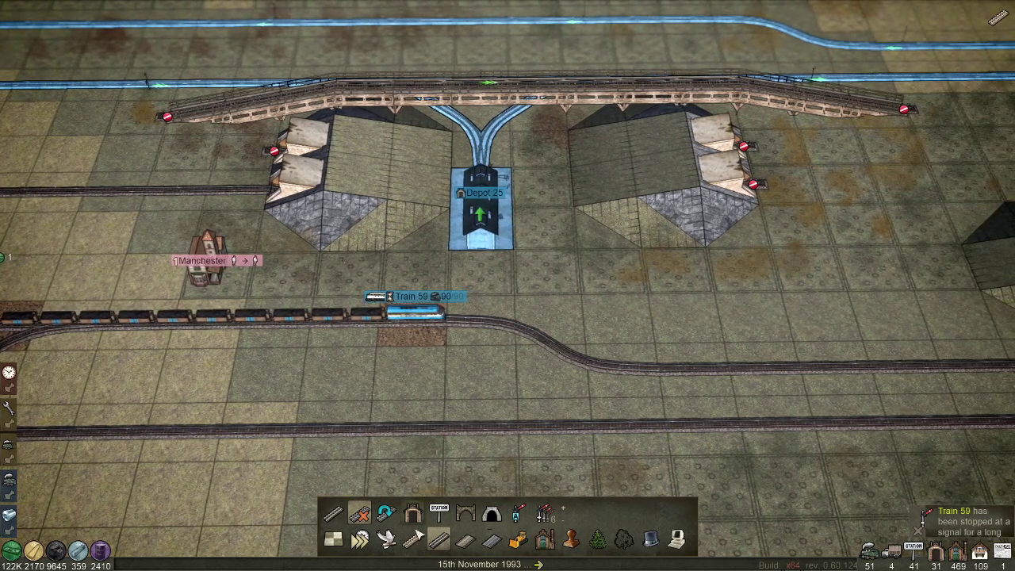
Select Train 59 standing on the lower track below the station.
{"action": "left_click", "coordinate": [413, 296]}
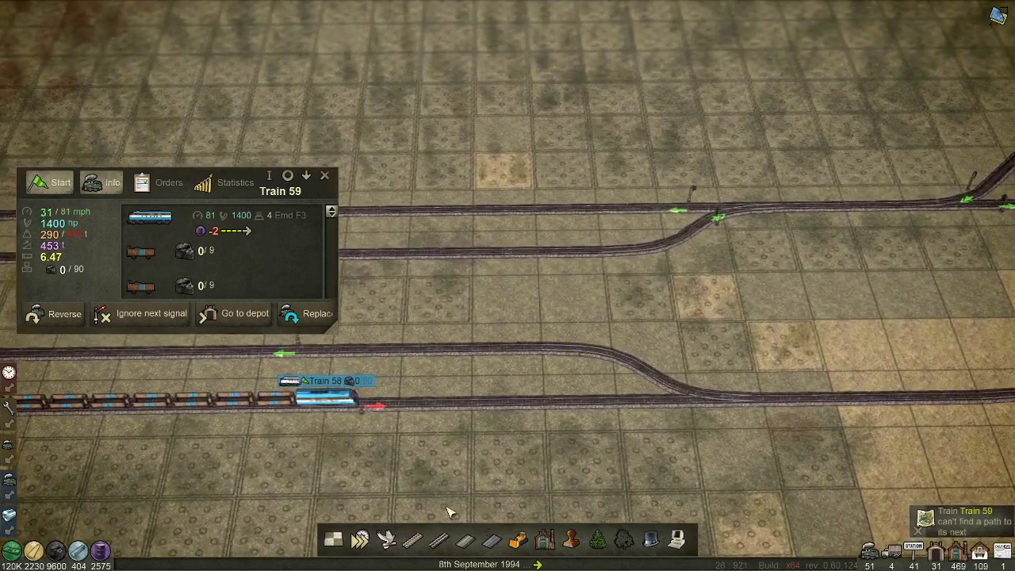
Close the train window, pan to the coal mine and reopen Train 59's details there.
{"action": "left_click", "coordinate": [916, 16]}
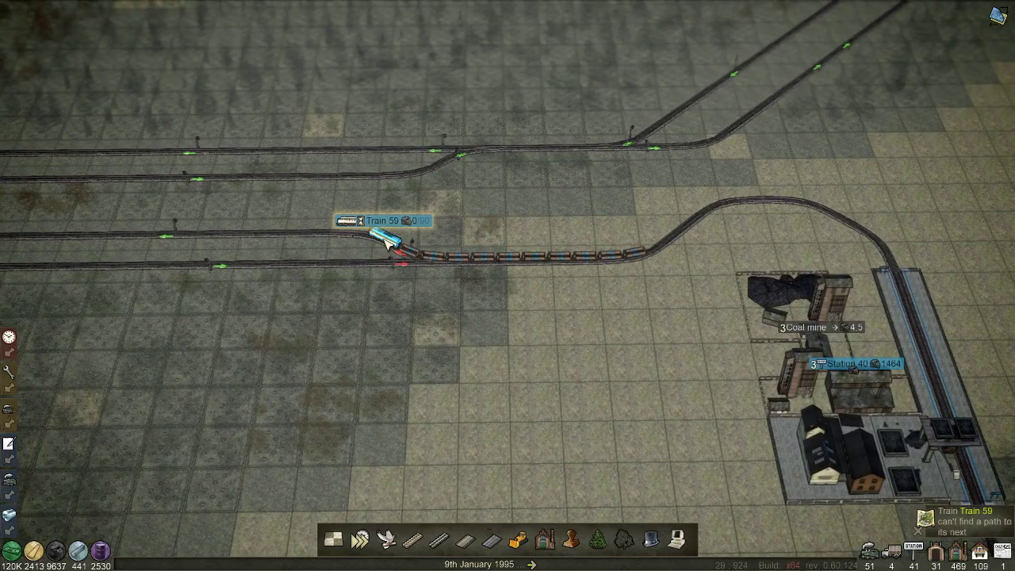
{"action": "left_click", "coordinate": [387, 231]}
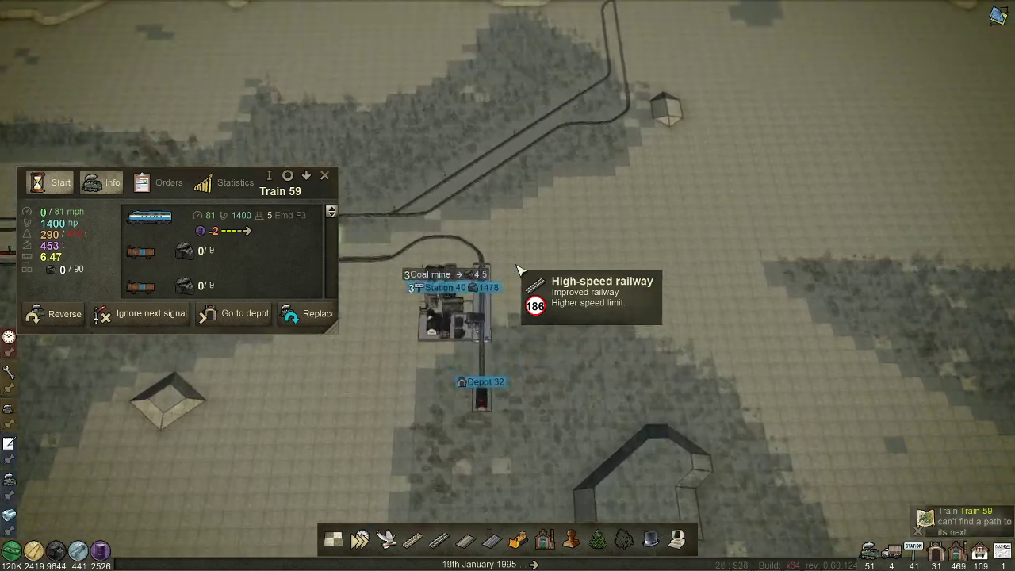
Choose high-speed railway as the track type for new track.
{"action": "left_click", "coordinate": [168, 182]}
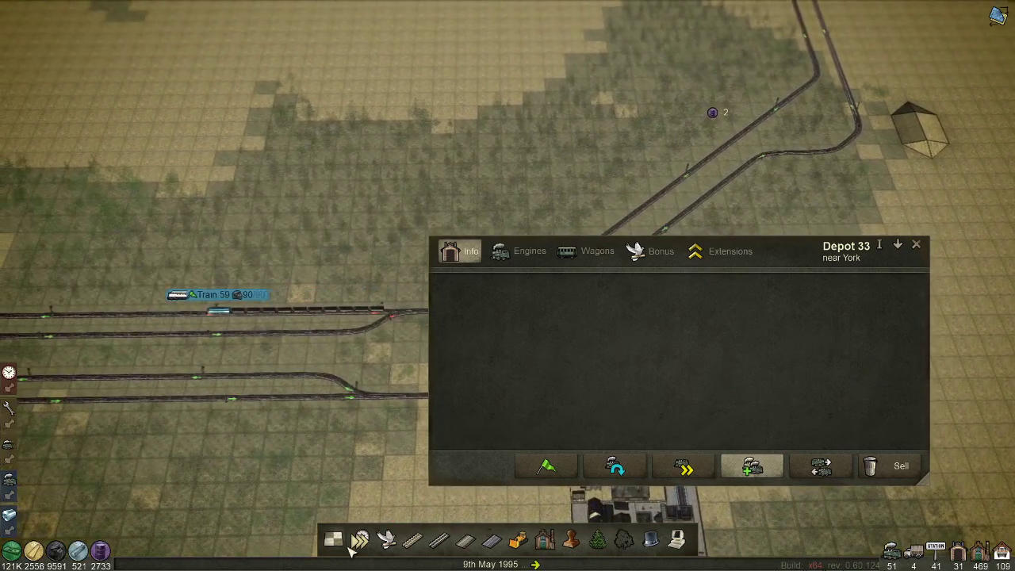
{"action": "left_click", "coordinate": [752, 466]}
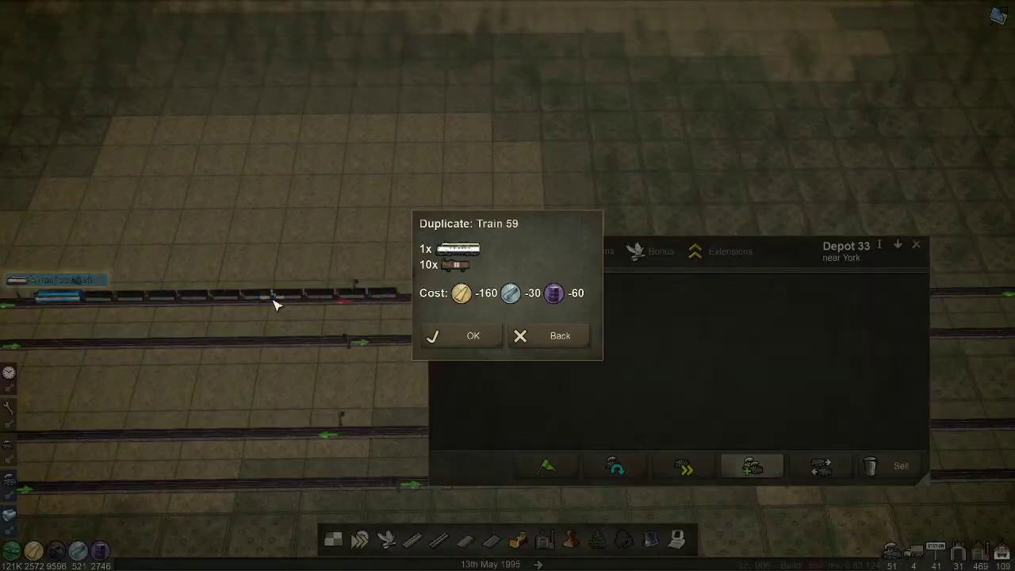
{"action": "left_click", "coordinate": [472, 336]}
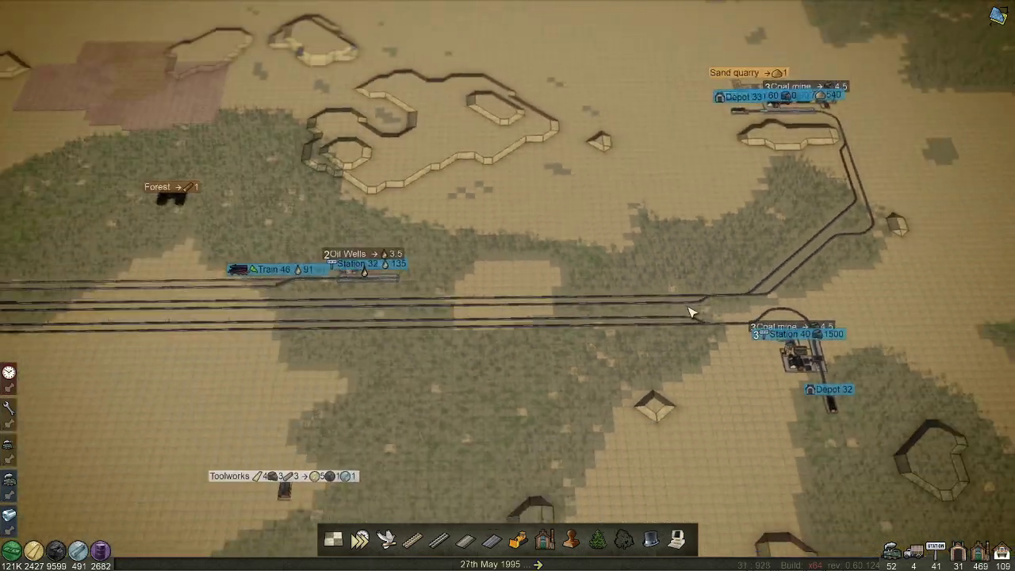
{"action": "left_click", "coordinate": [831, 390]}
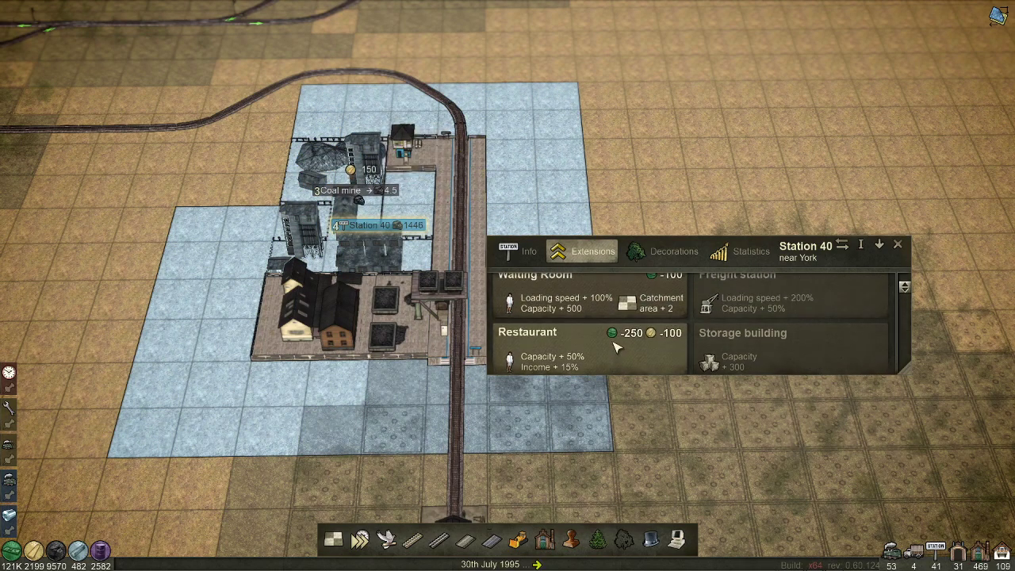
Switch from Station 40's extensions to the Coal mine's extensions and add timber tunnel supports.
{"action": "left_click", "coordinate": [897, 244]}
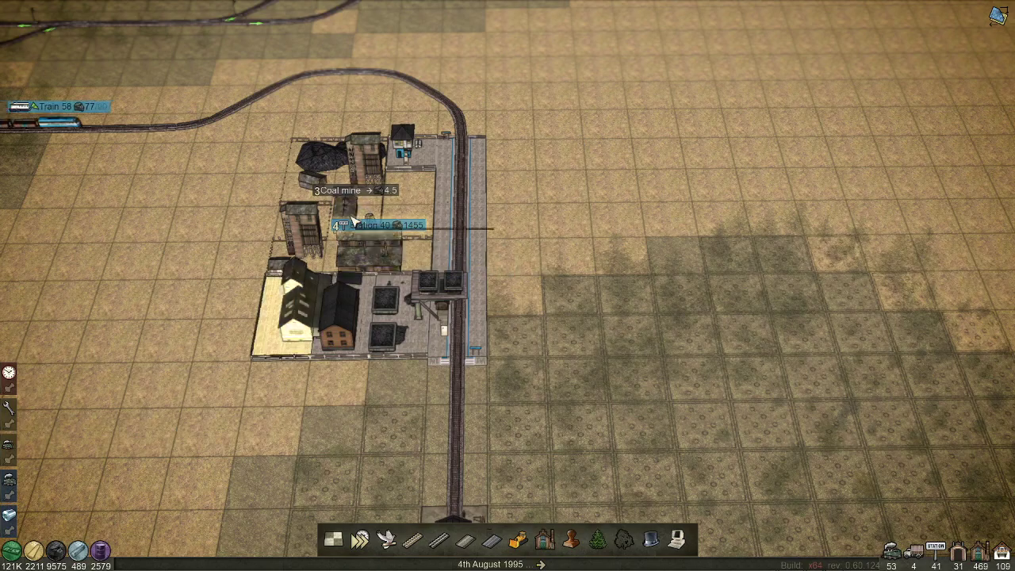
{"action": "left_click", "coordinate": [342, 190]}
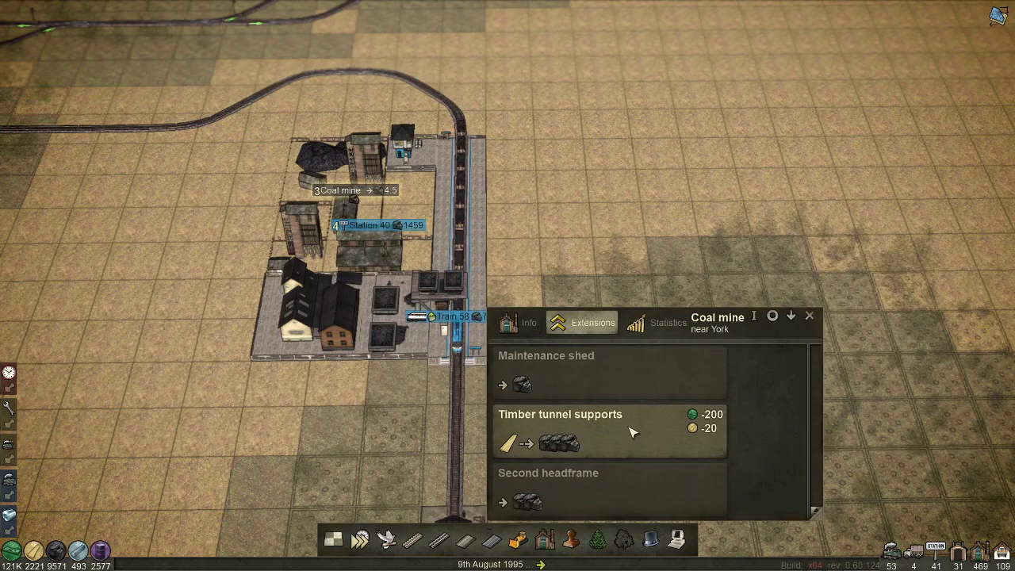
{"action": "left_click", "coordinate": [808, 315]}
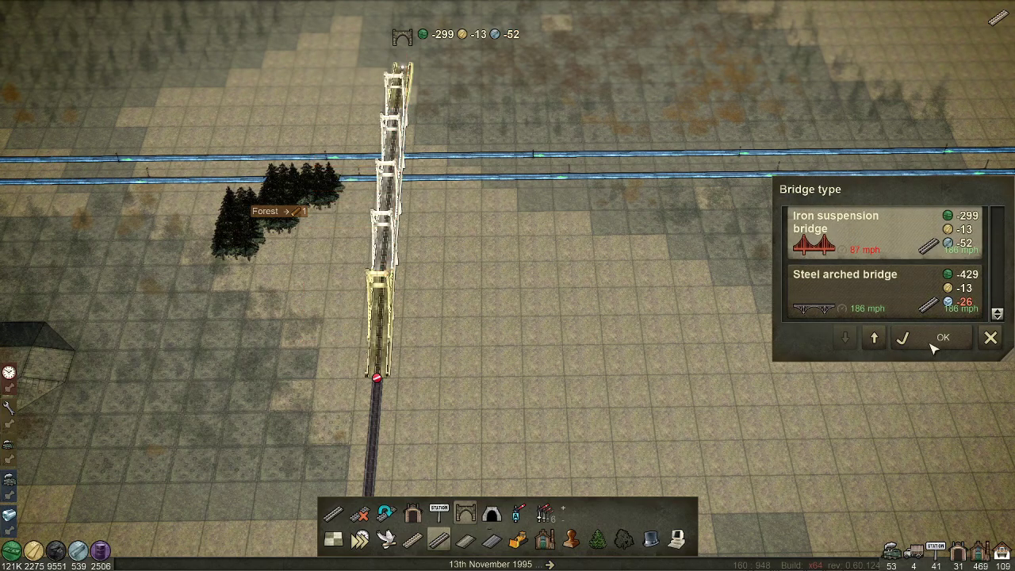
Cross the river with a Wooden bridge instead of the iron suspension bridge.
{"action": "left_click", "coordinate": [942, 337]}
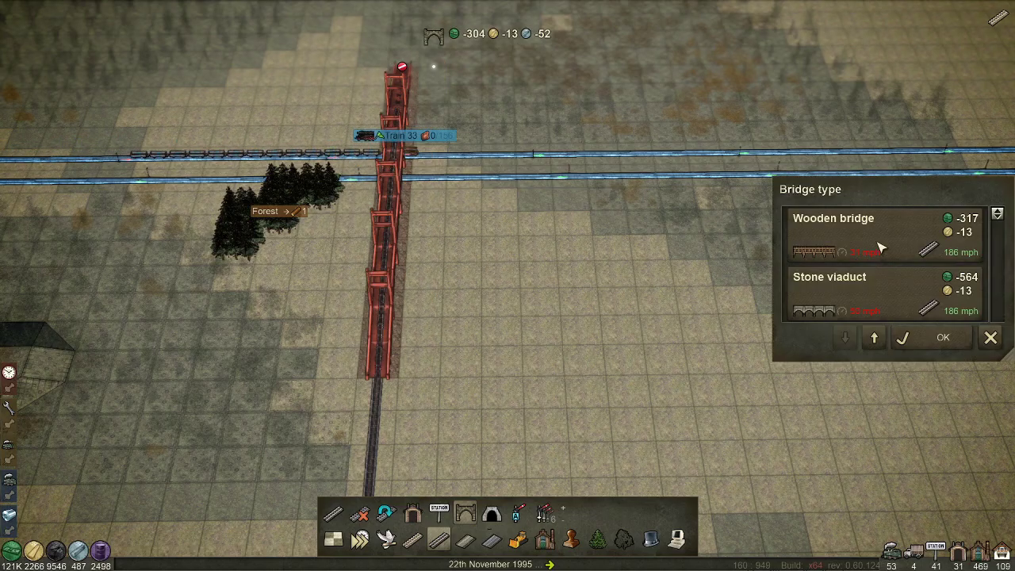
{"action": "left_click", "coordinate": [941, 336]}
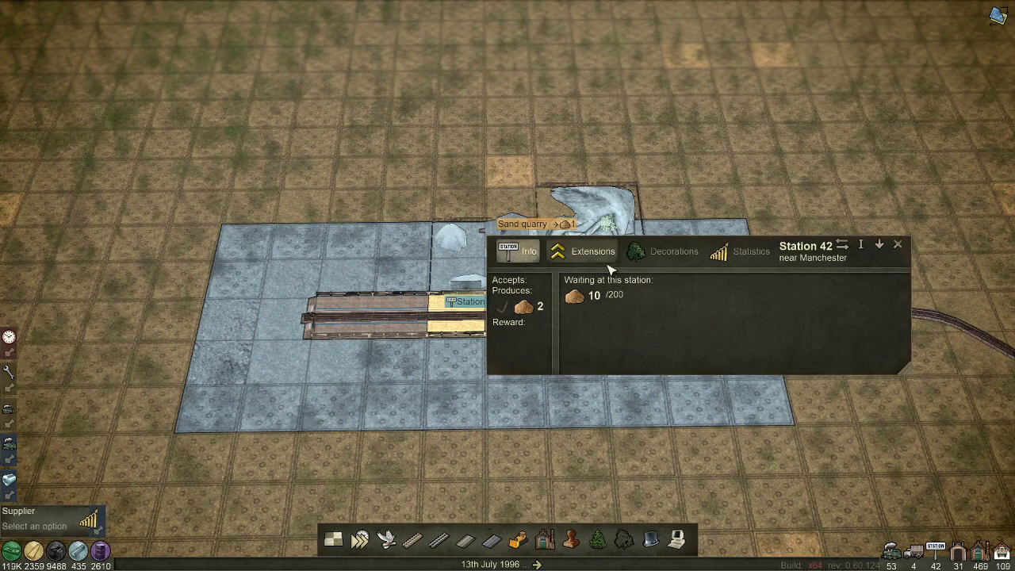
Close Station 42's window and place a depot at the west end of its track.
{"action": "left_click", "coordinate": [583, 251]}
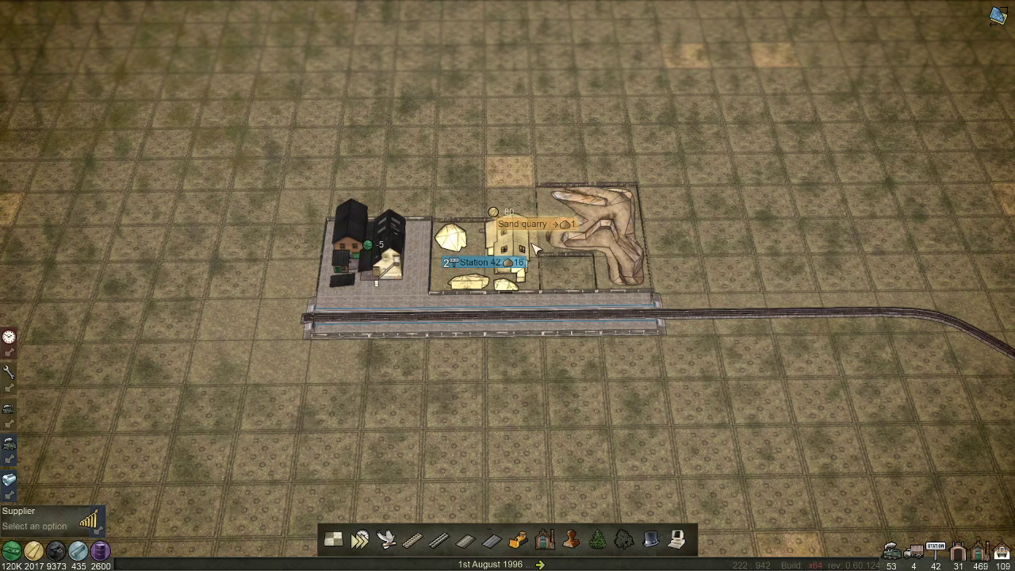
{"action": "left_click", "coordinate": [511, 225]}
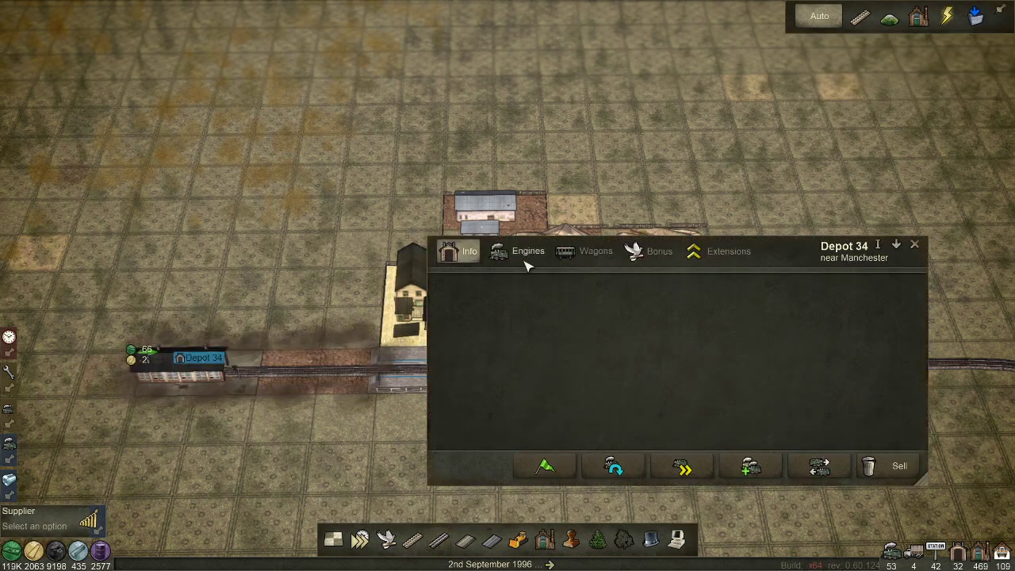
Buy an Emd F3 engine at Depot 34 and add two sand wagons to form Train 62.
{"action": "left_click", "coordinate": [526, 250]}
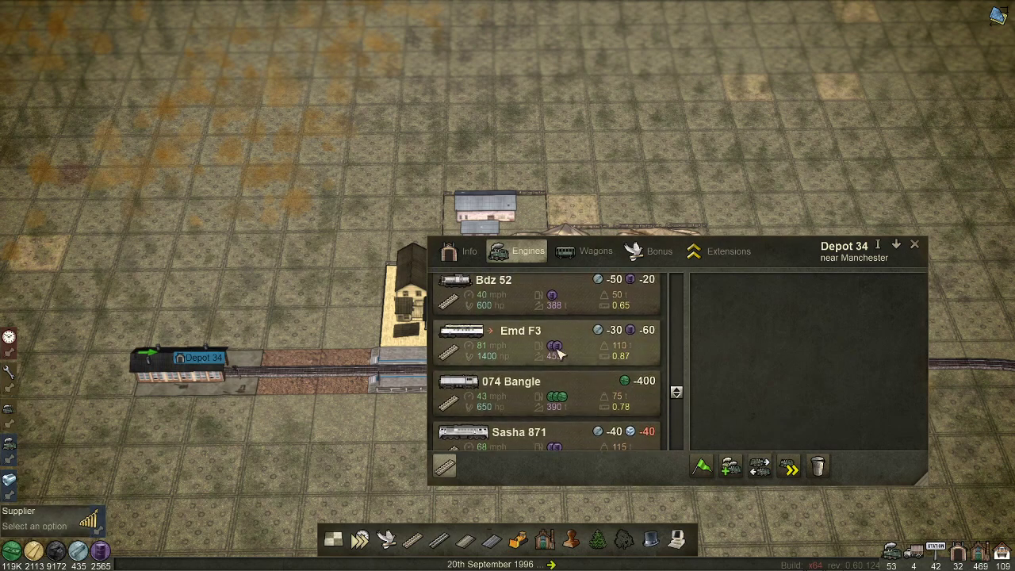
{"action": "left_click", "coordinate": [593, 251]}
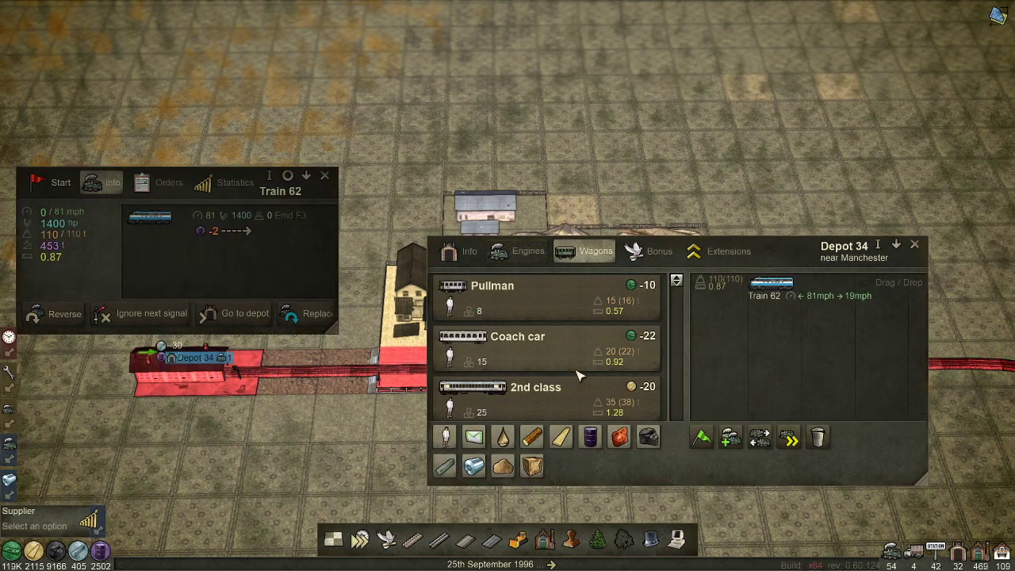
{"action": "scroll", "scroll_direction": "down", "scroll_amount": 3}
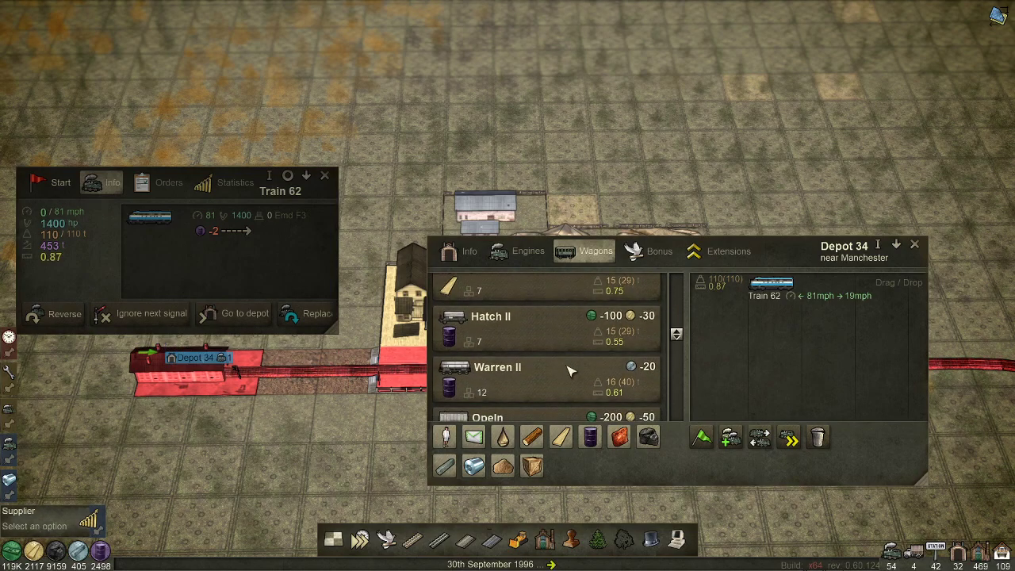
{"action": "scroll", "scroll_direction": "down", "scroll_amount": 3}
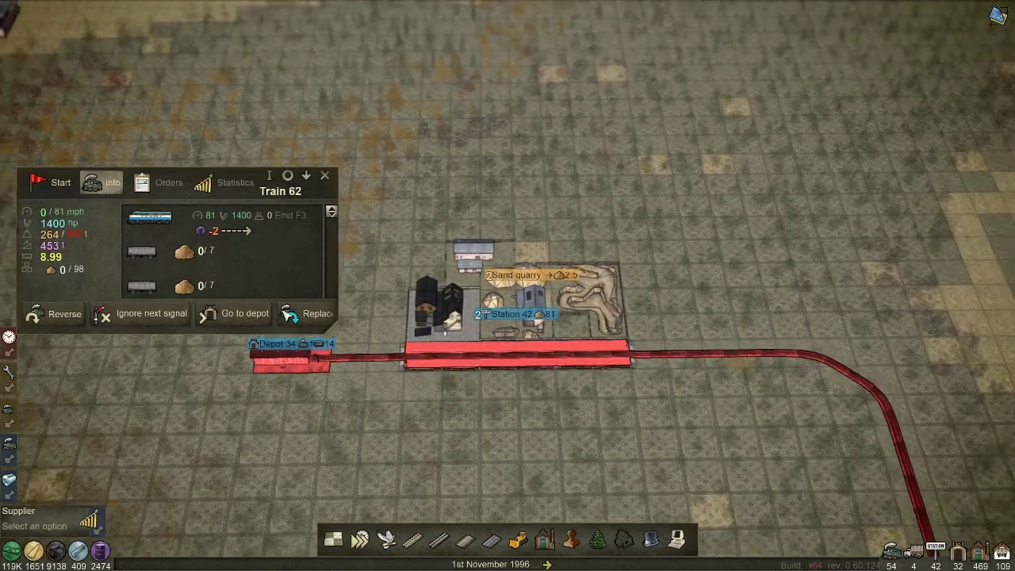
Give Train 62 an order to Station 42 with Wait until fully loaded.
{"action": "left_click", "coordinate": [168, 182]}
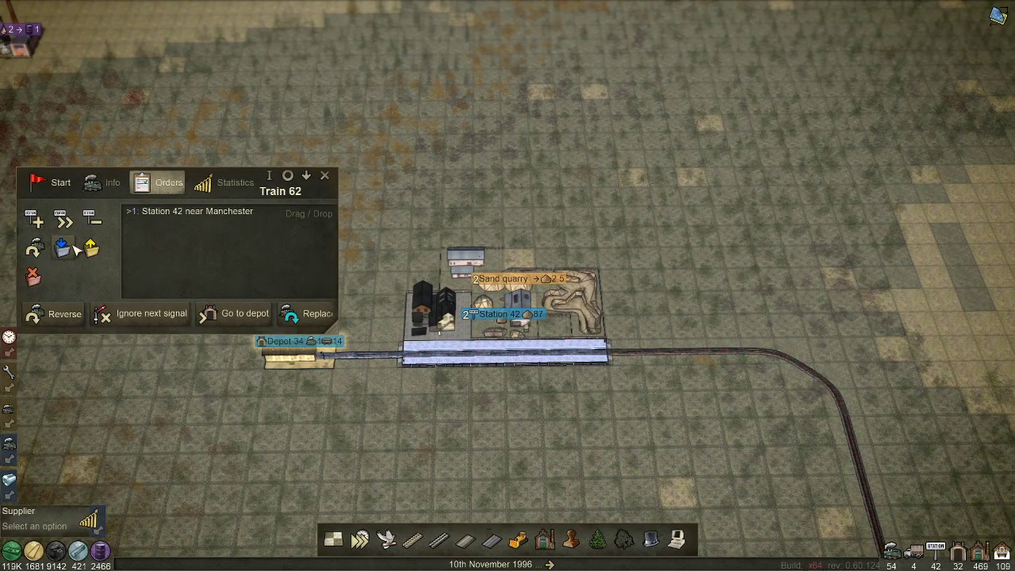
{"action": "mouse_move", "coordinate": [91, 247]}
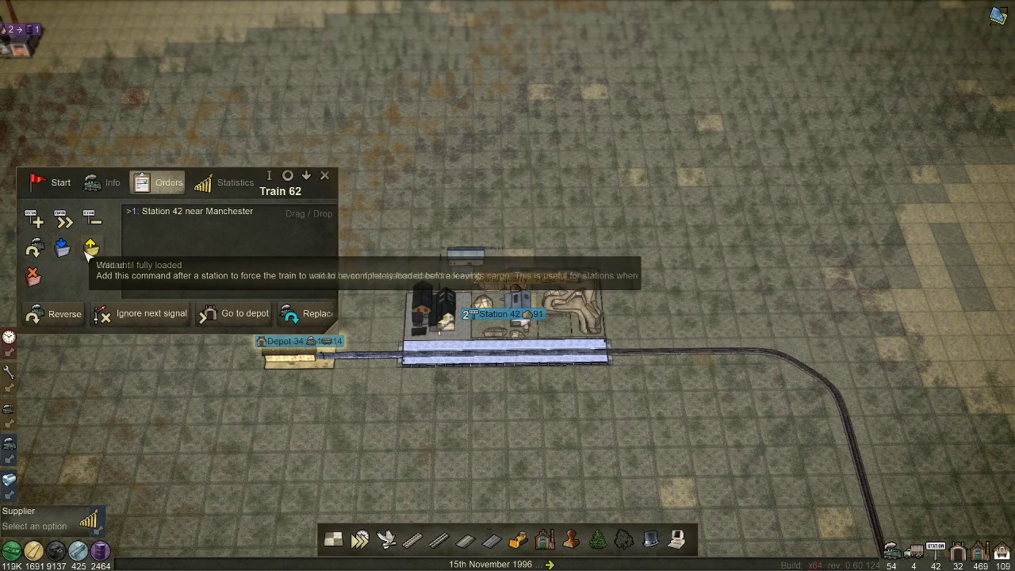
{"action": "left_click", "coordinate": [91, 248]}
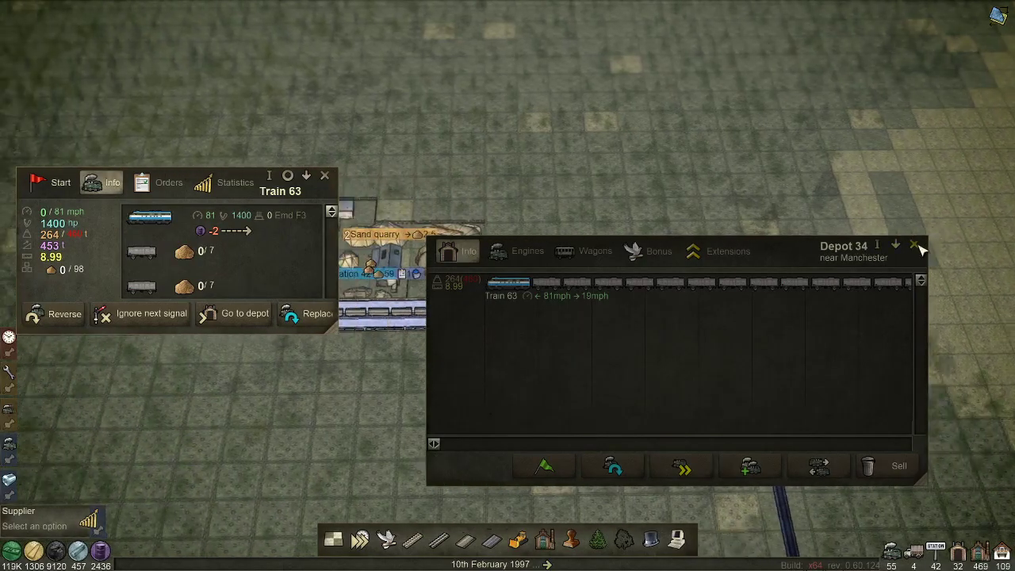
Close the Depot 34 window and start Train 63 onto the line.
{"action": "left_click", "coordinate": [913, 244]}
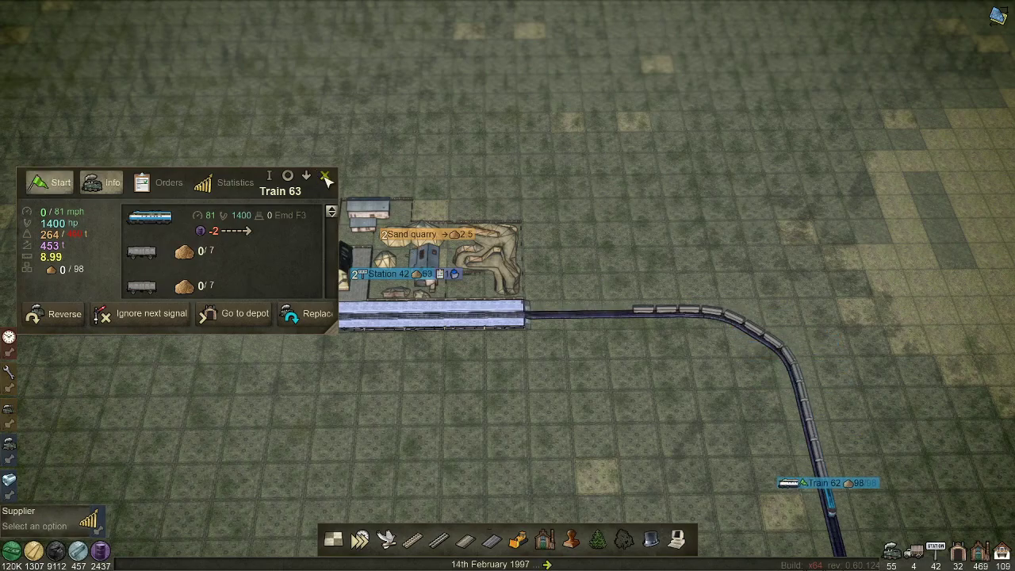
{"action": "left_click", "coordinate": [325, 175]}
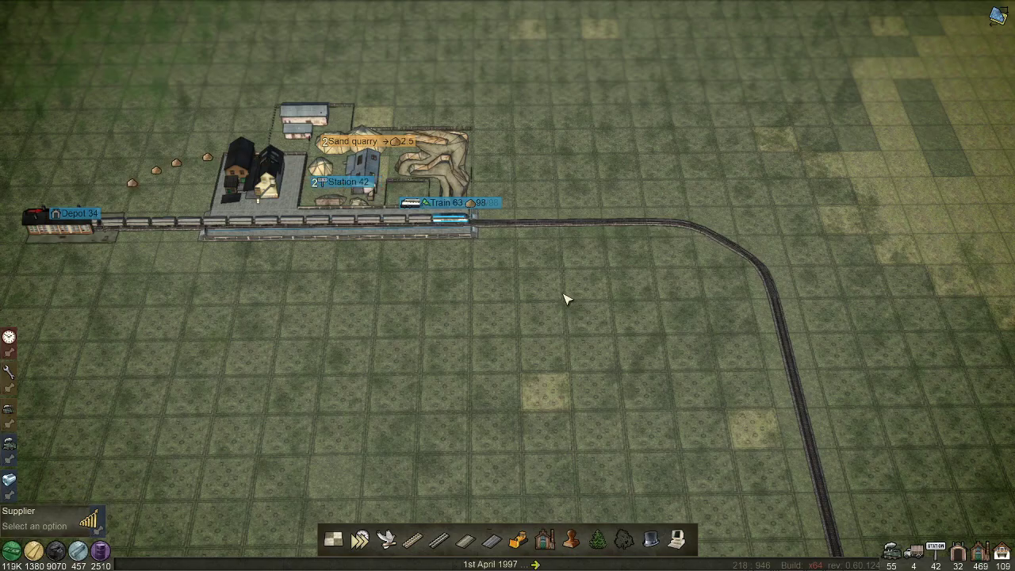
Inspect the Toolworks near York's info window and zoom in on its junction and coal mine.
{"action": "scroll", "scroll_direction": "down", "scroll_amount": 3}
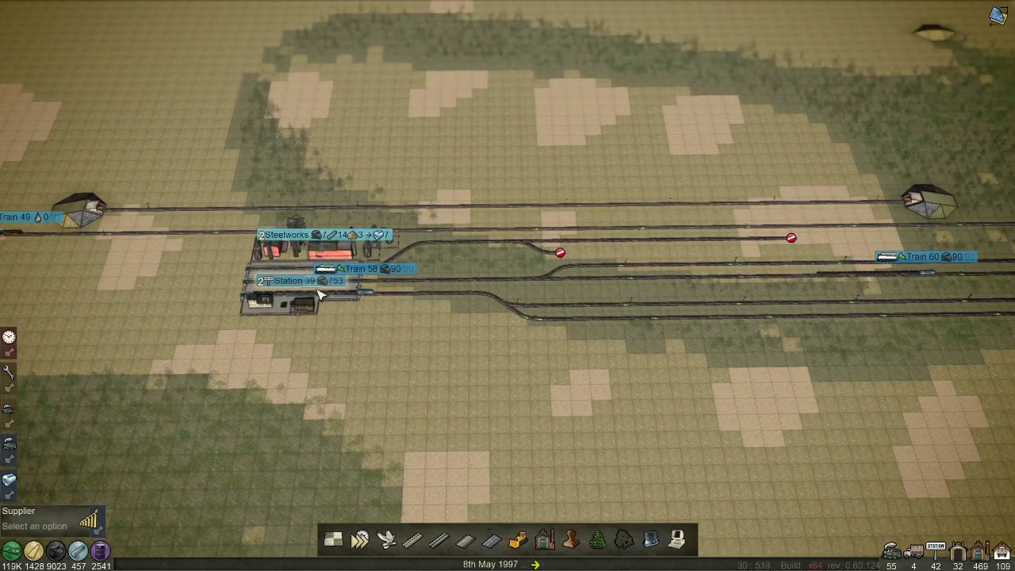
{"action": "left_click", "coordinate": [292, 280]}
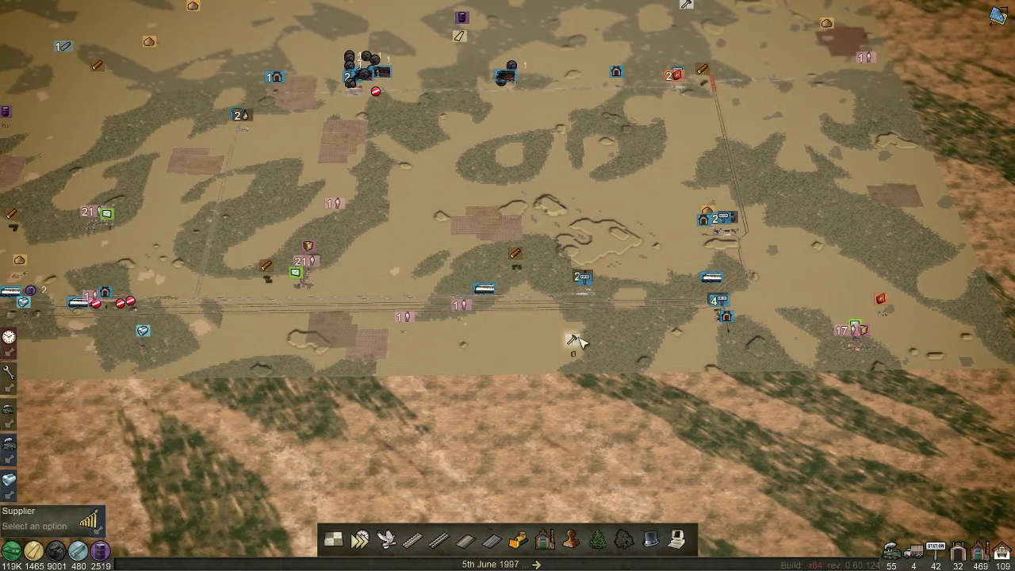
{"action": "left_click", "coordinate": [578, 276]}
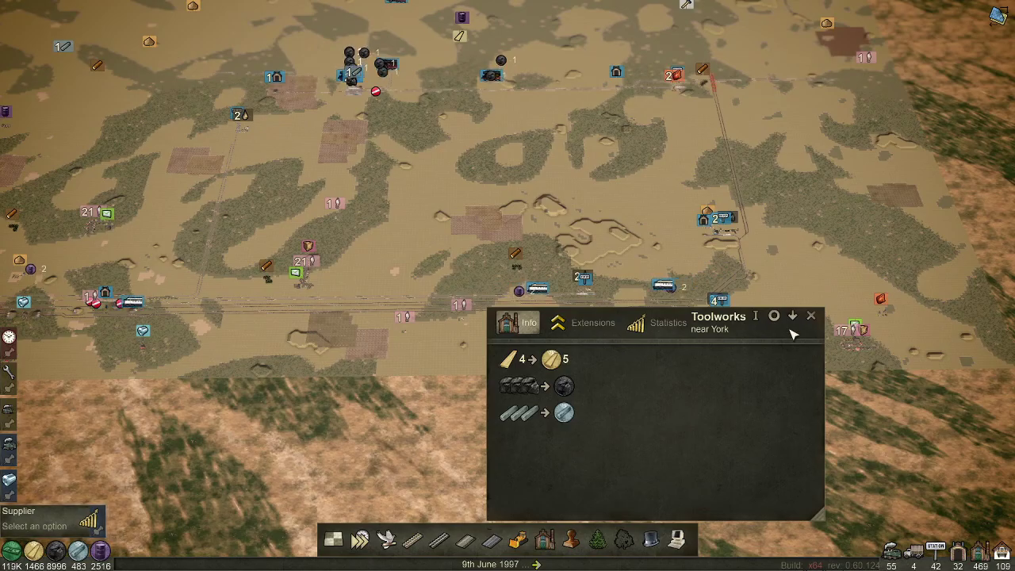
{"action": "left_click", "coordinate": [810, 315]}
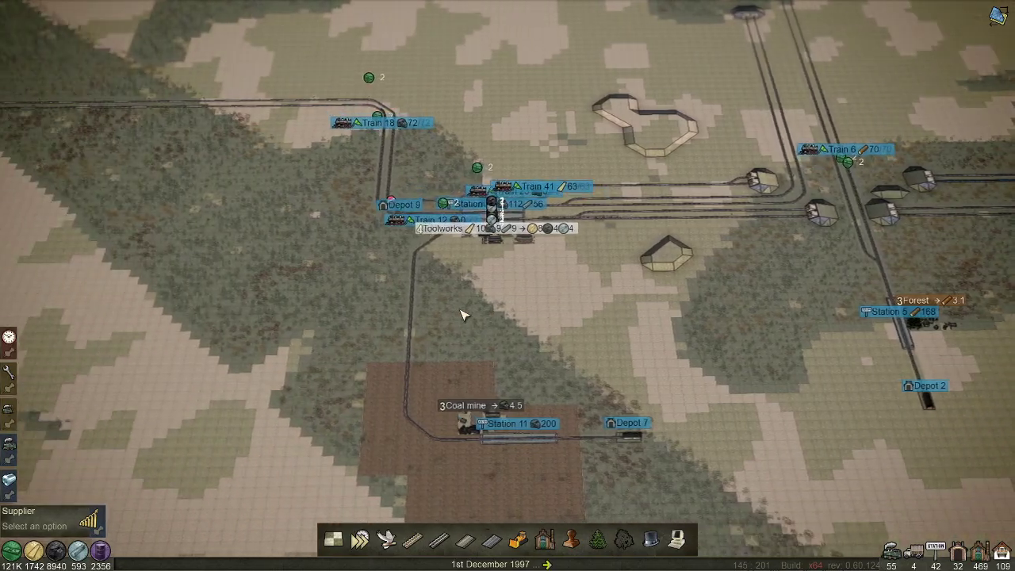
{"action": "scroll", "scroll_direction": "down", "scroll_amount": 3}
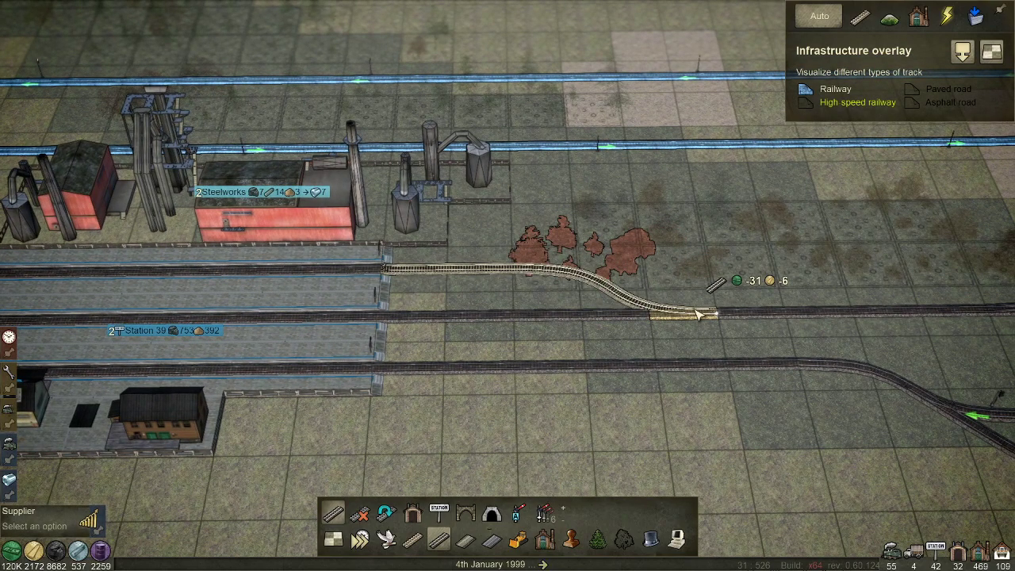
Lay a curved branch of track beside the Steelworks station.
{"action": "left_click", "coordinate": [358, 514]}
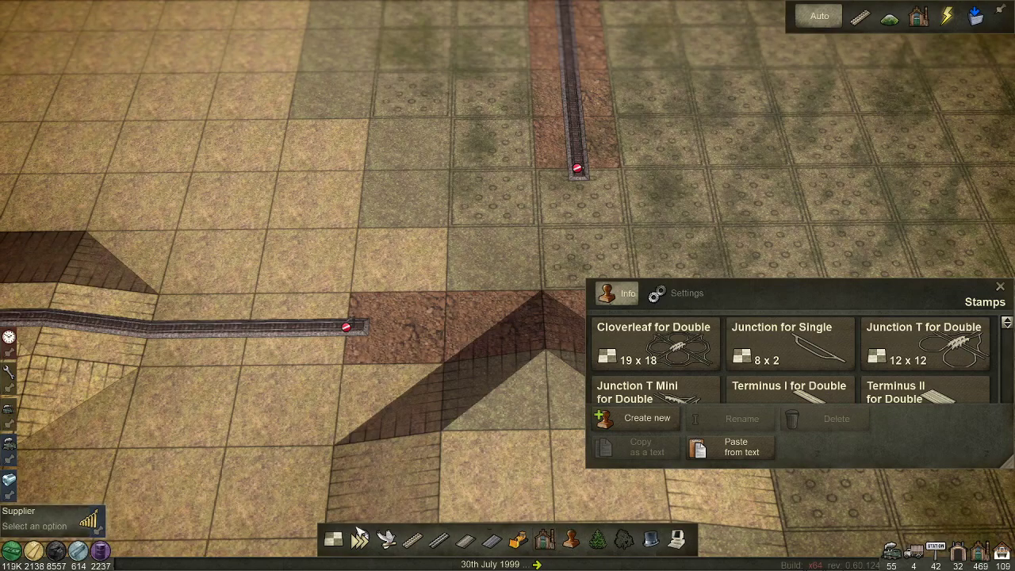
Close the Stamps window and extend the rail line across the hill.
{"action": "left_click", "coordinate": [916, 16]}
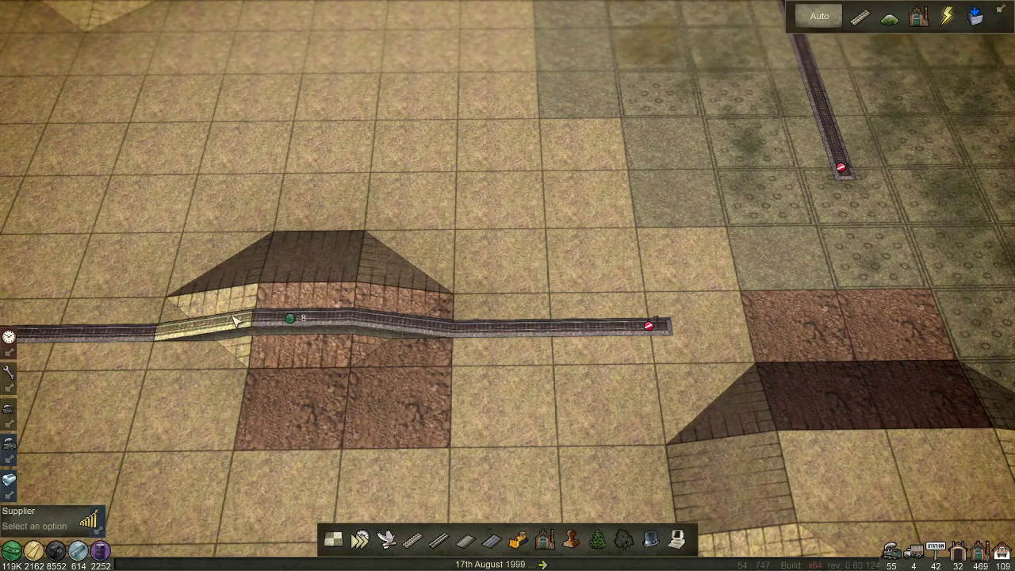
{"action": "left_click", "coordinate": [889, 15]}
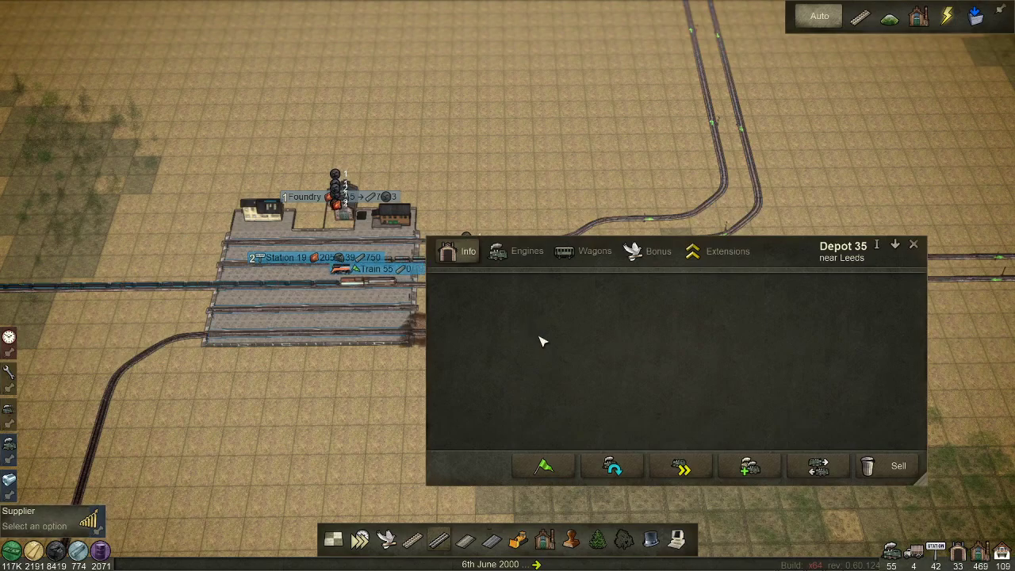
Browse Depot 35's engines and buy a duplicate of Train 64, confirming with OK.
{"action": "left_click", "coordinate": [517, 251]}
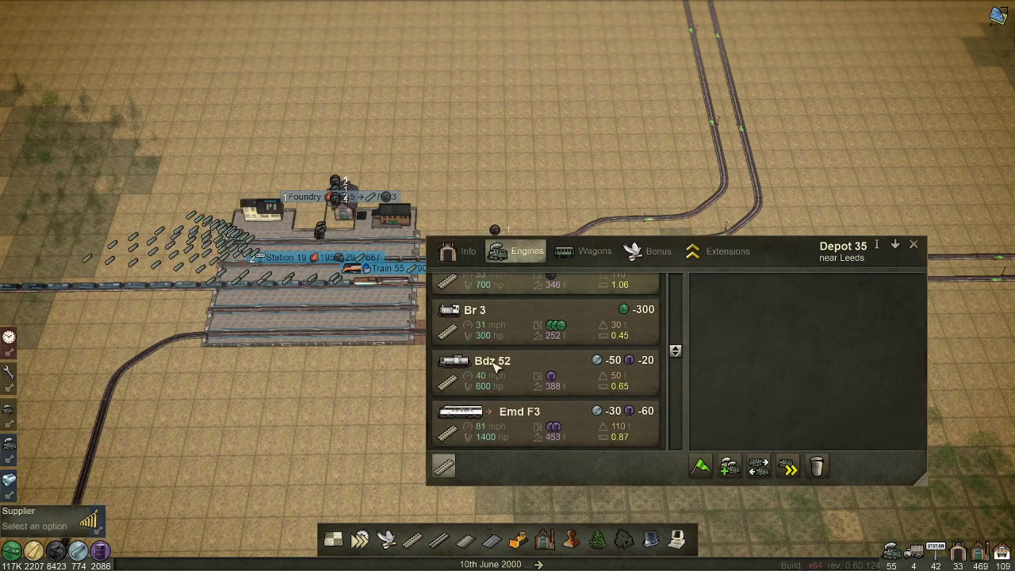
{"action": "left_click", "coordinate": [593, 251]}
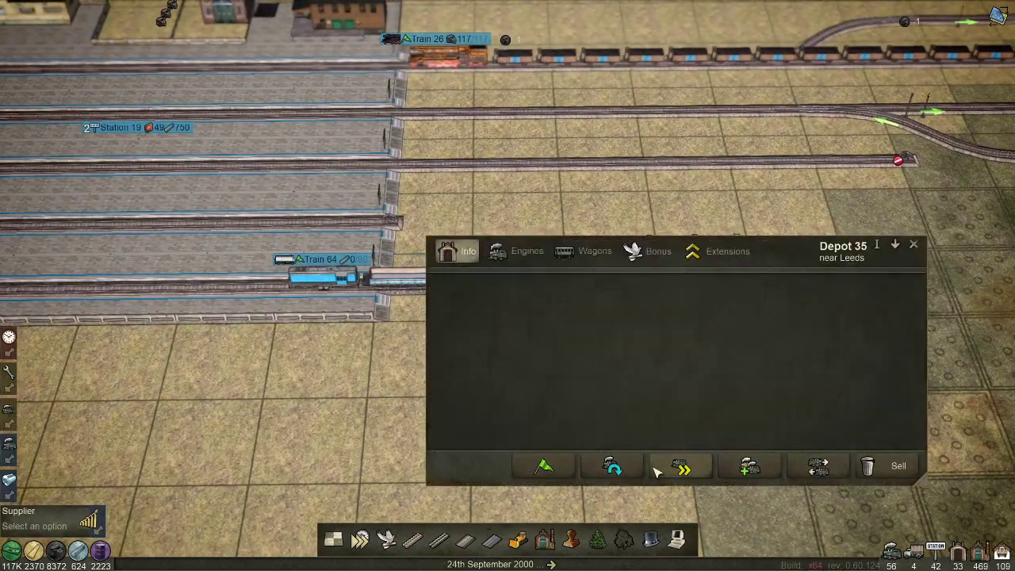
{"action": "left_click", "coordinate": [680, 466]}
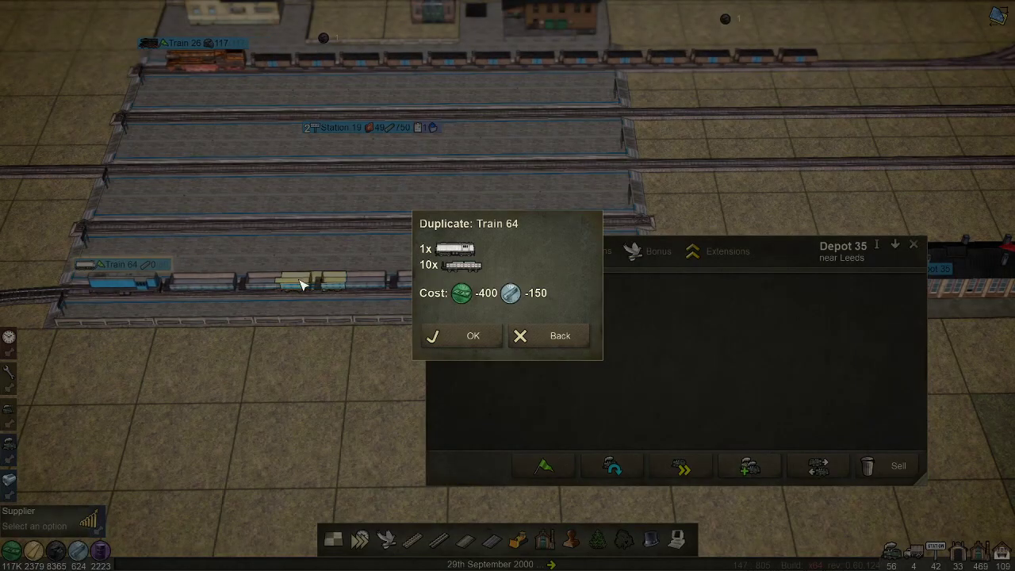
{"action": "left_click", "coordinate": [472, 336]}
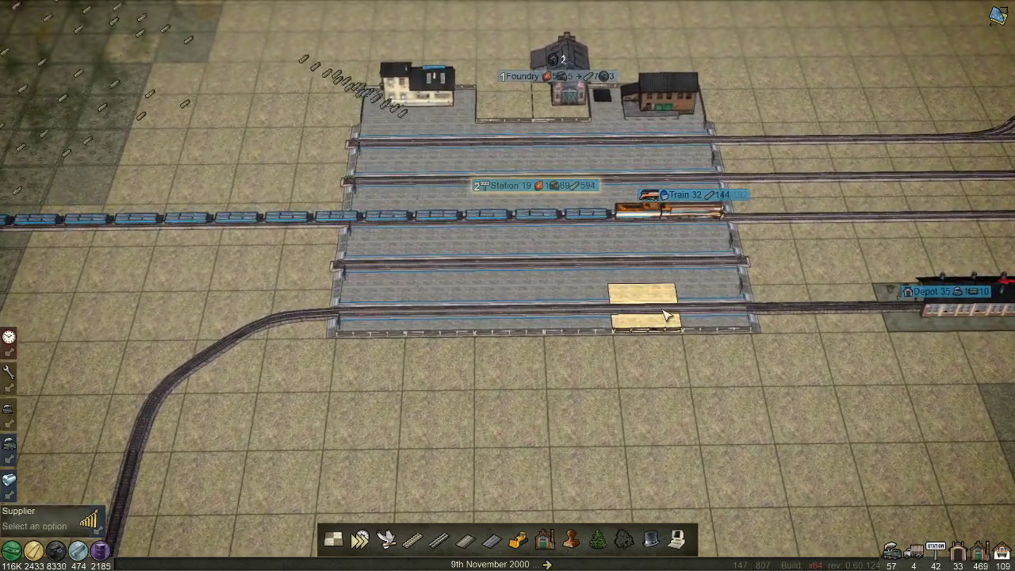
Inspect the Foundry near Rugby's steel production recipes.
{"action": "left_click", "coordinate": [508, 185]}
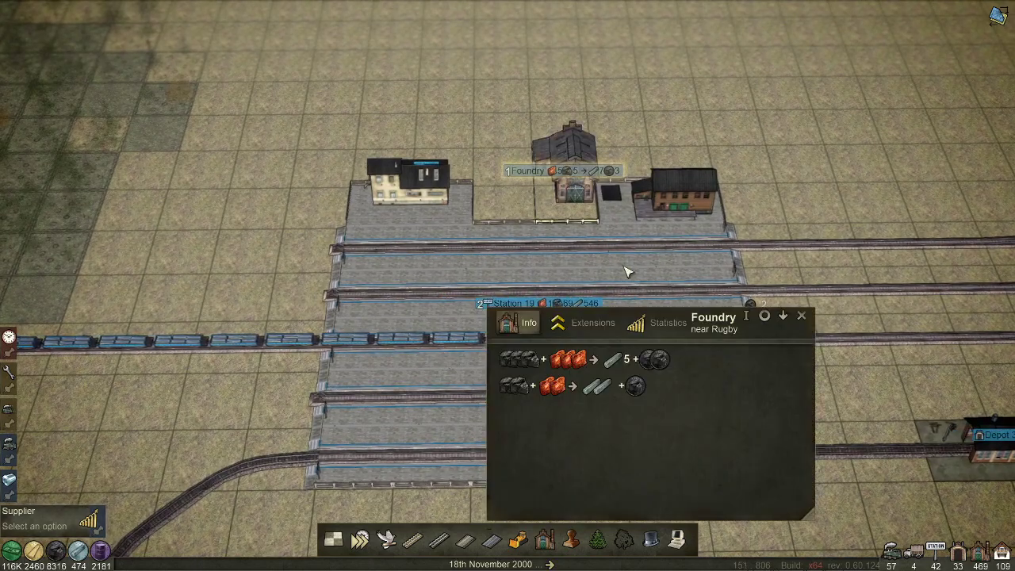
{"action": "left_click", "coordinate": [593, 323]}
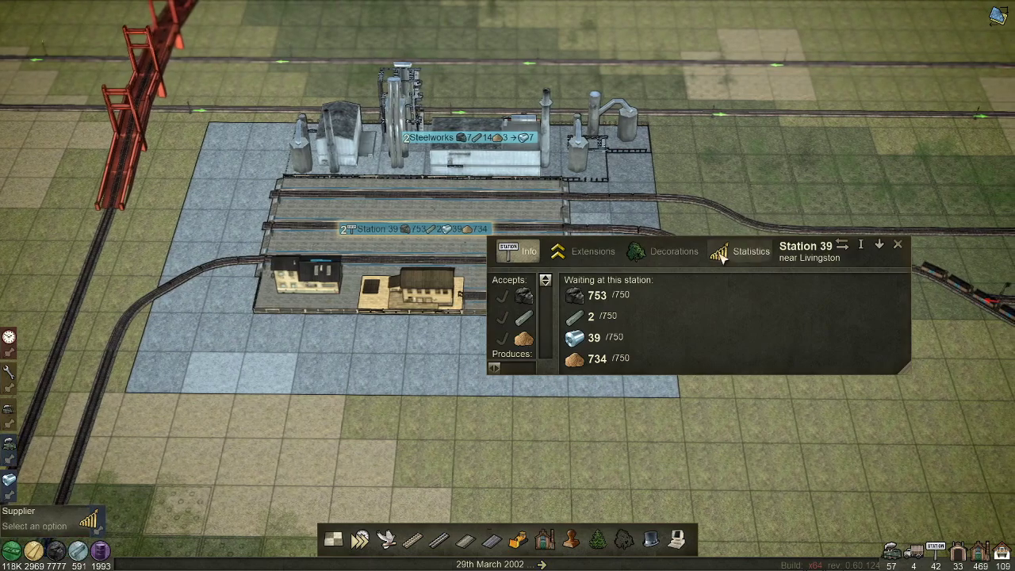
View Station 39's statistics showing two cargo types near the 750 capacity.
{"action": "left_click", "coordinate": [593, 250]}
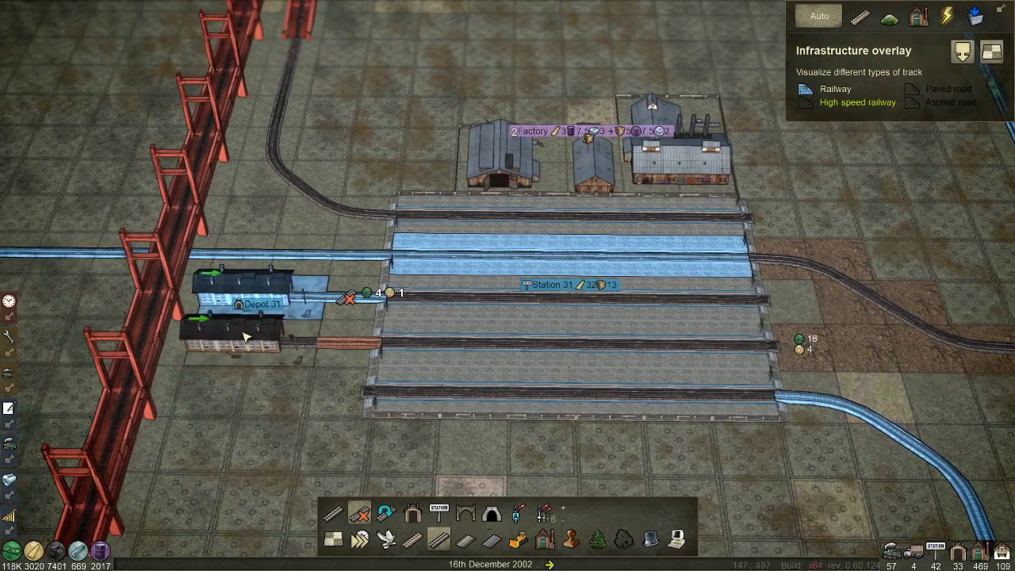
Review Station 39's waiting goods of 753, 80 and 753 units.
{"action": "left_click", "coordinate": [991, 51]}
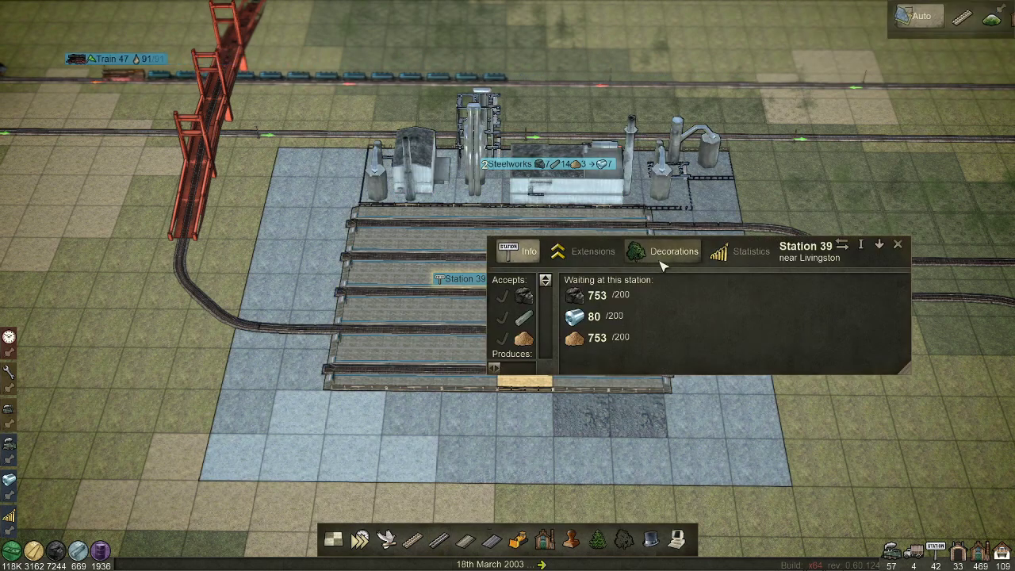
{"action": "left_click", "coordinate": [583, 251]}
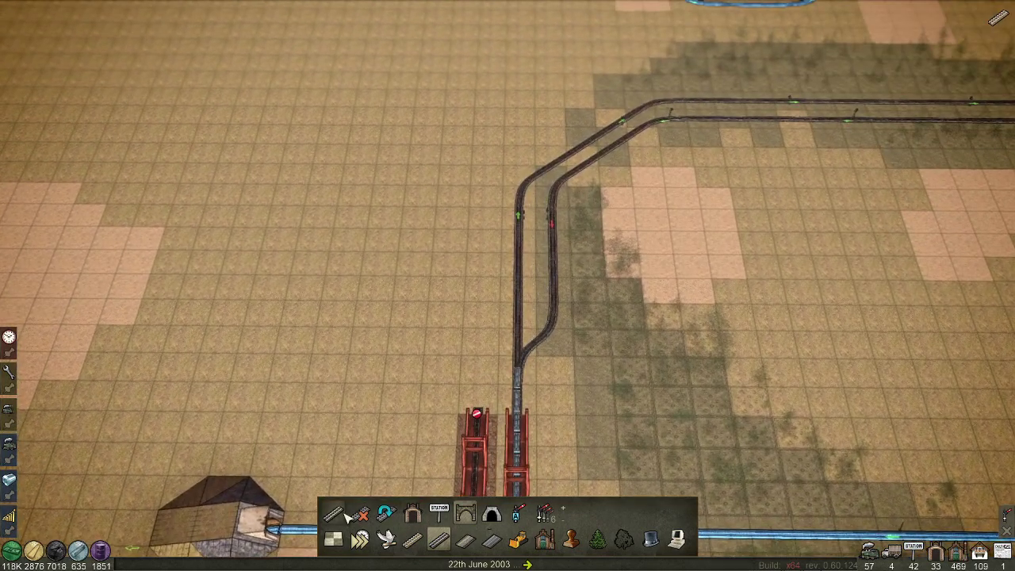
{"action": "scroll", "scroll_direction": "down", "scroll_amount": 3}
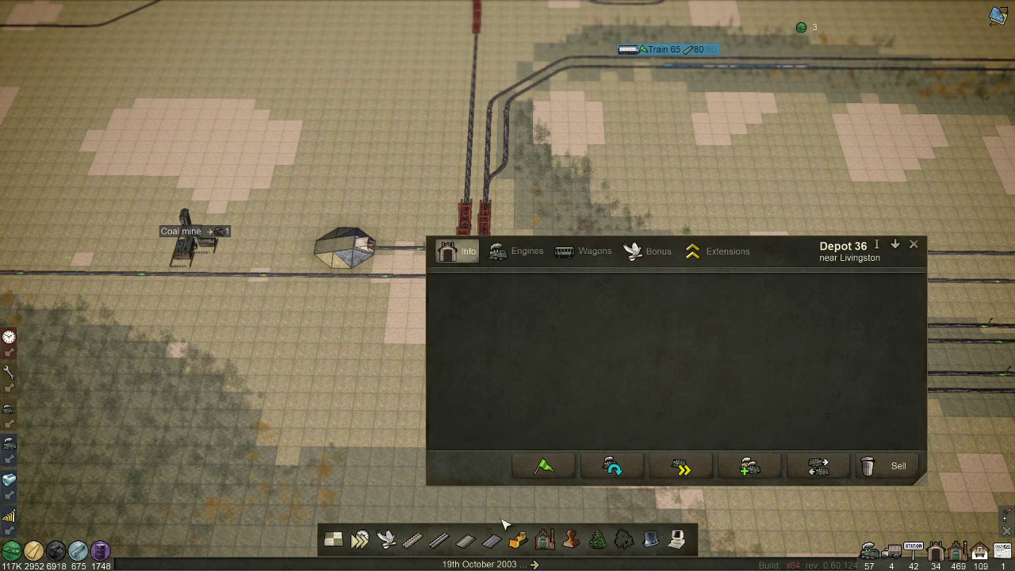
Buy a 1400 hp locomotive at Depot 36 and add Muller III wagons, forming Train 67.
{"action": "left_click", "coordinate": [913, 244]}
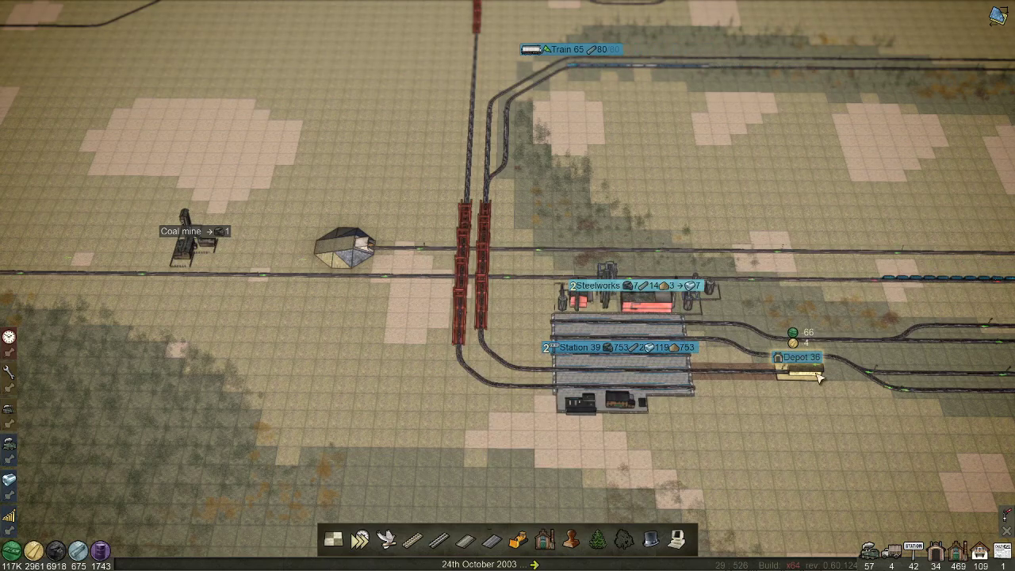
{"action": "left_click", "coordinate": [797, 359]}
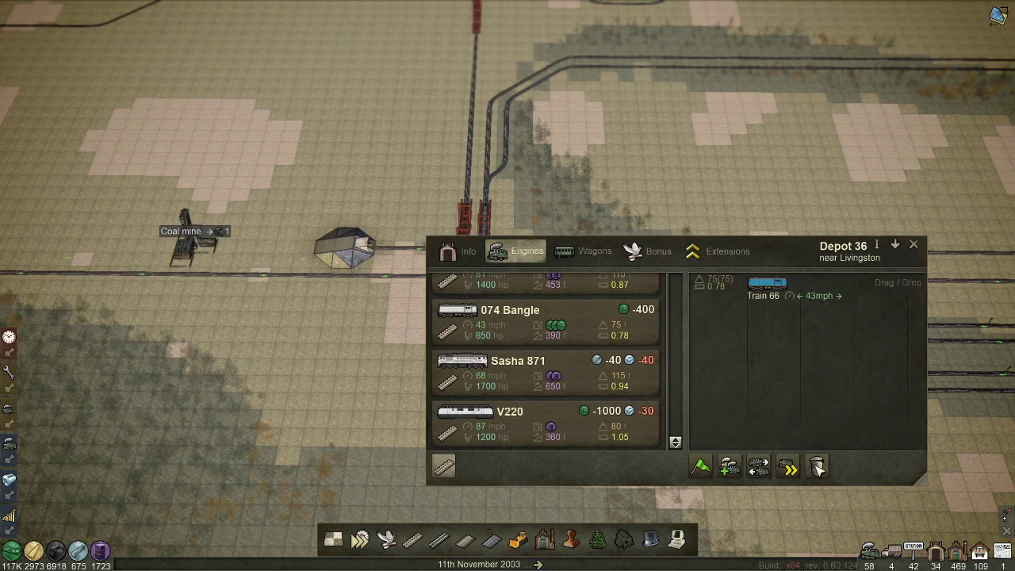
{"action": "mouse_move", "coordinate": [817, 466]}
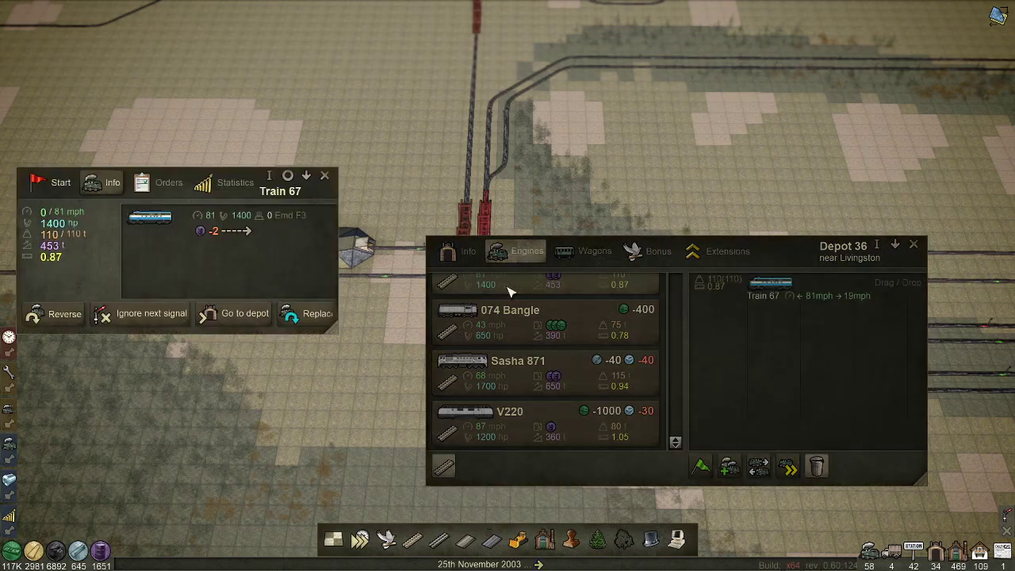
{"action": "left_click", "coordinate": [593, 250]}
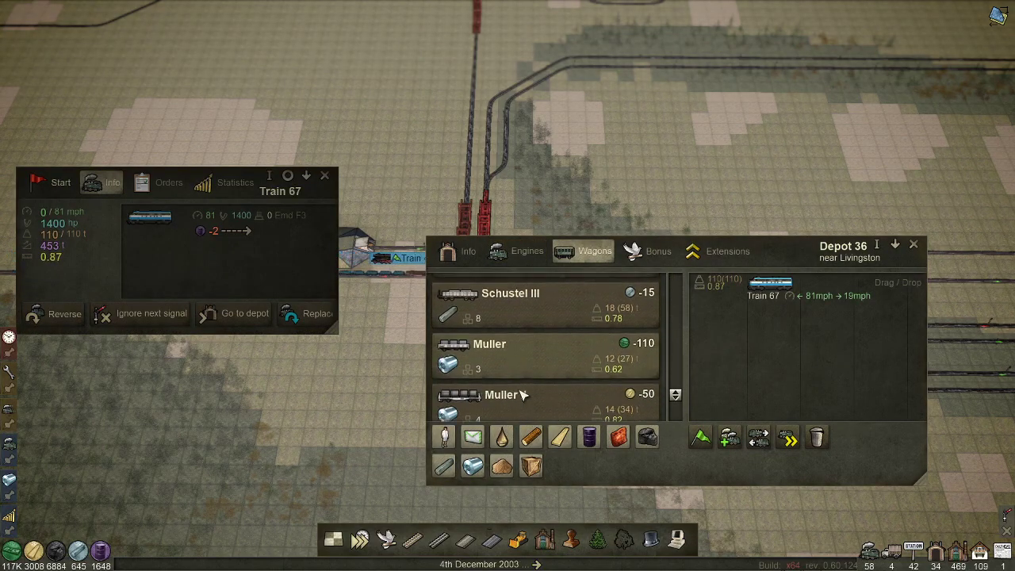
{"action": "scroll", "scroll_direction": "down", "scroll_amount": 3}
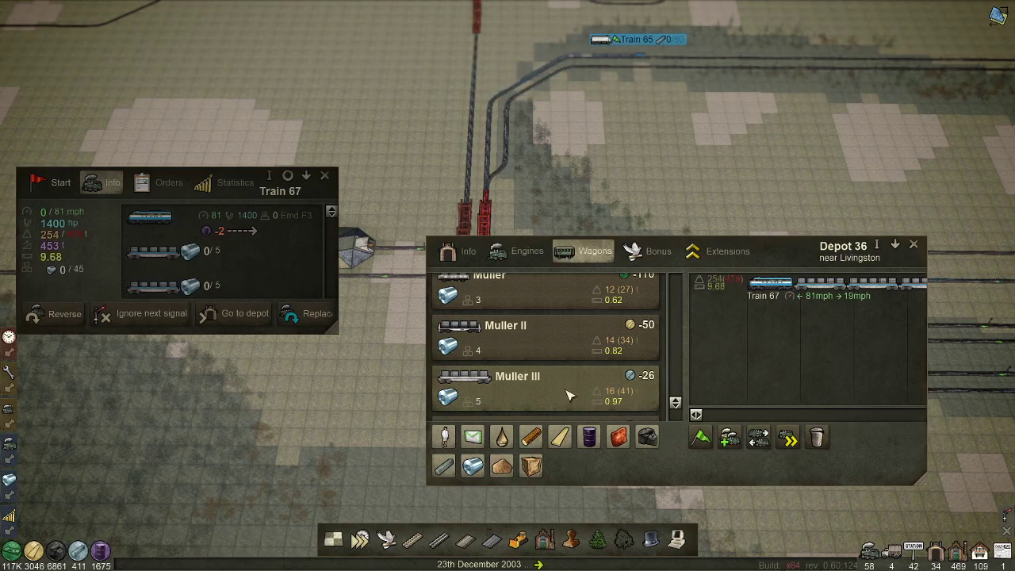
{"action": "left_click", "coordinate": [913, 244]}
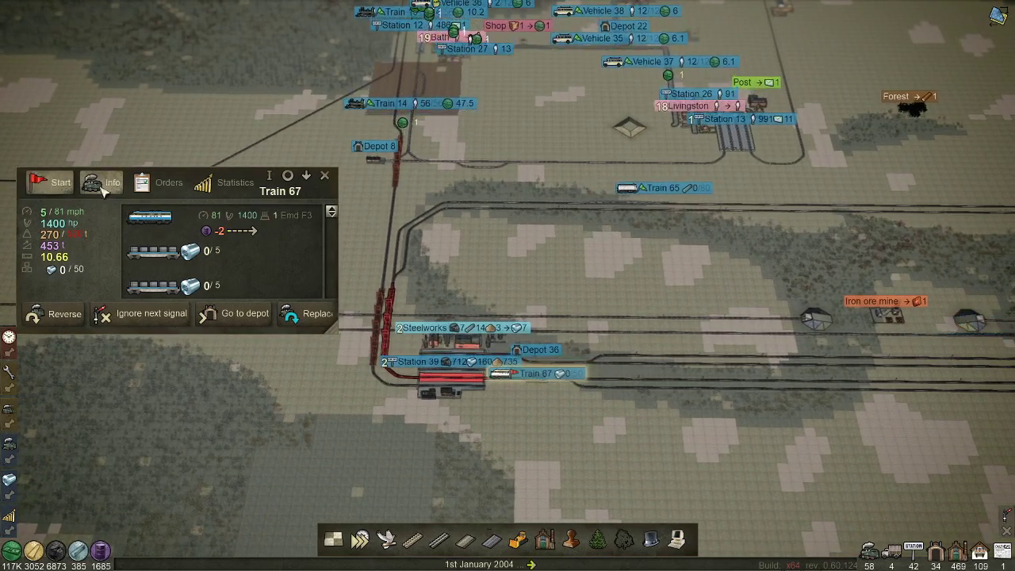
Start Train 67 running and select the Upgrade track tool near Station 31.
{"action": "left_click", "coordinate": [168, 183]}
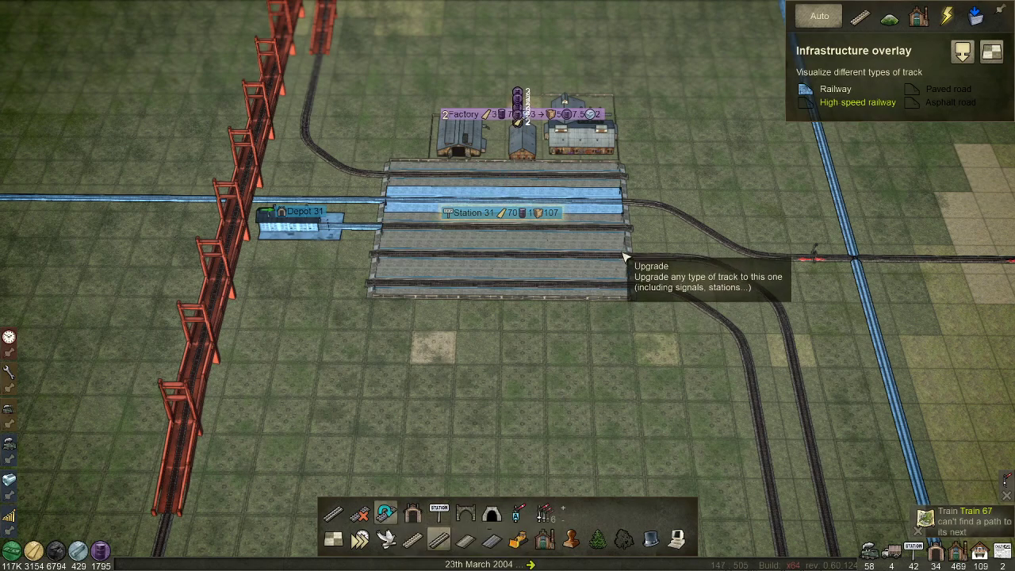
{"action": "left_click", "coordinate": [476, 213]}
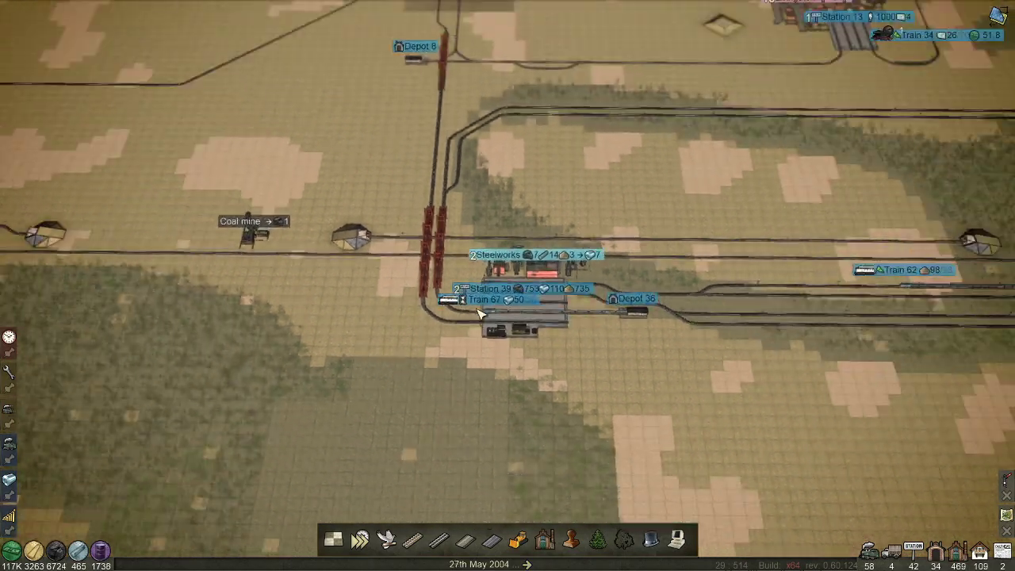
Inspect Train 67 standing at Station 39 beside the Steelworks.
{"action": "left_click", "coordinate": [489, 298]}
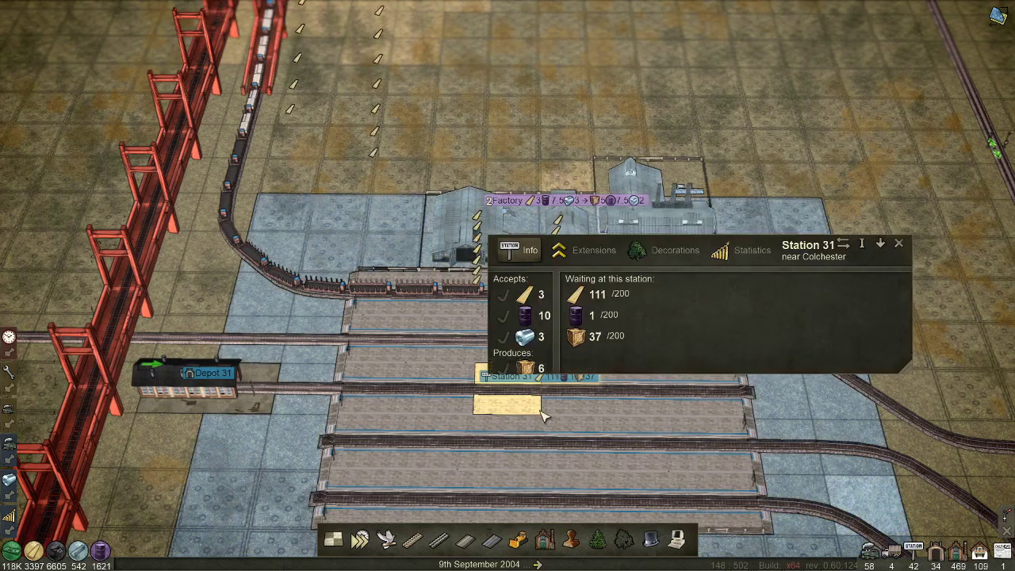
Accept the pending Supplier contract in the Quests and subsidies window.
{"action": "left_click", "coordinate": [899, 244]}
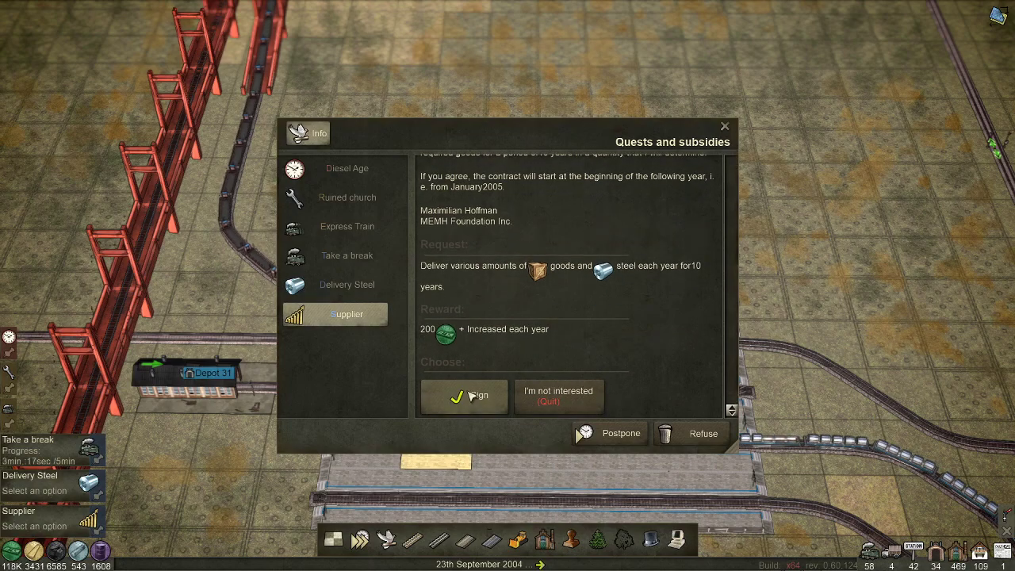
{"action": "left_click", "coordinate": [463, 396]}
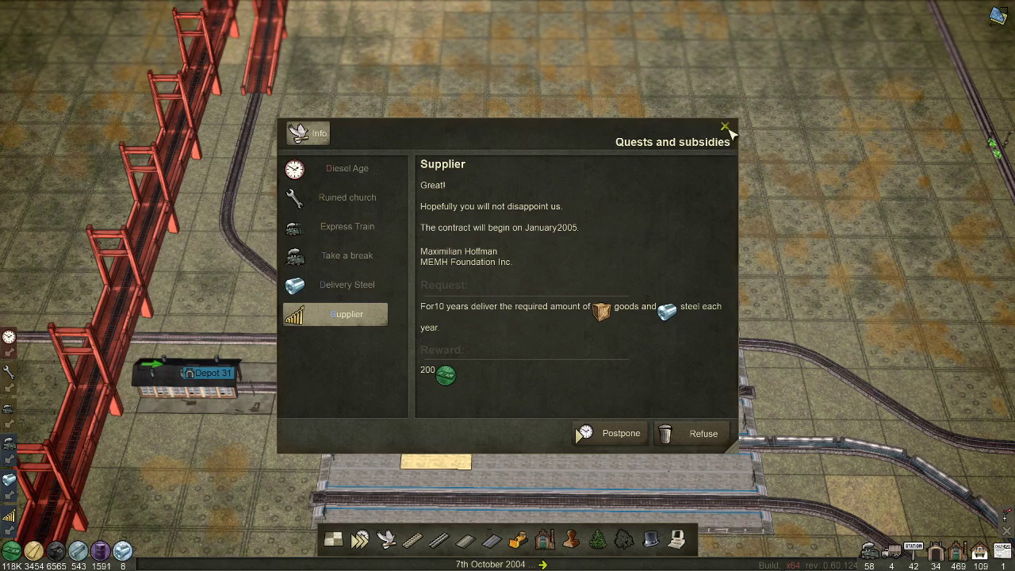
{"action": "left_click", "coordinate": [723, 127]}
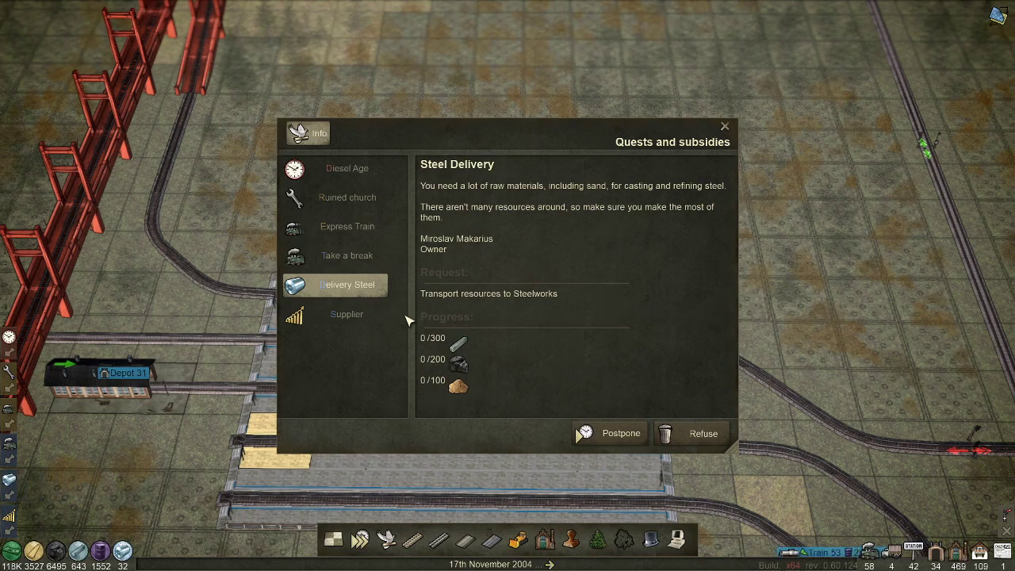
Review the Take a break quest requiring five minutes aboard a train.
{"action": "left_click", "coordinate": [346, 255]}
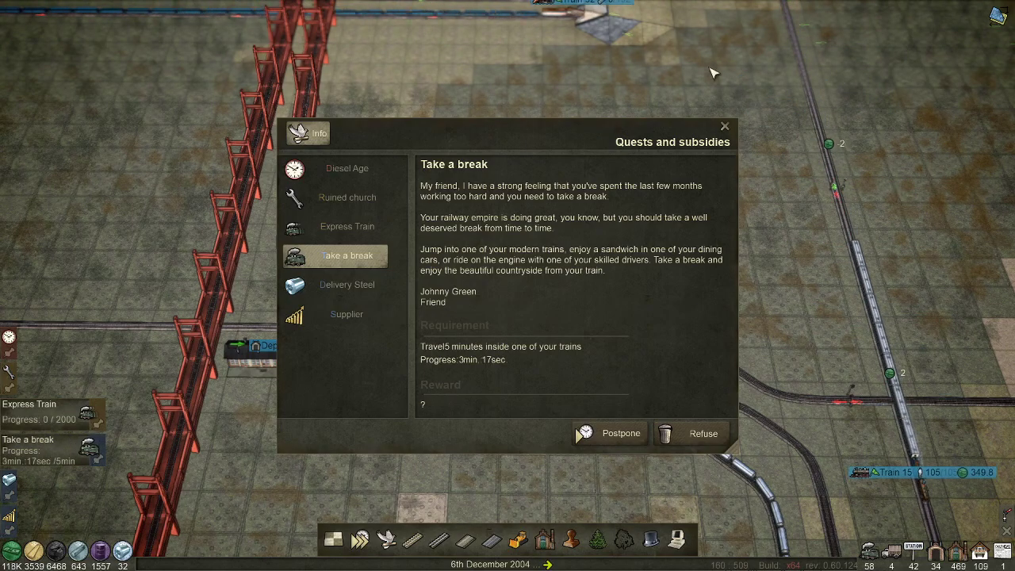
{"action": "left_click", "coordinate": [723, 127]}
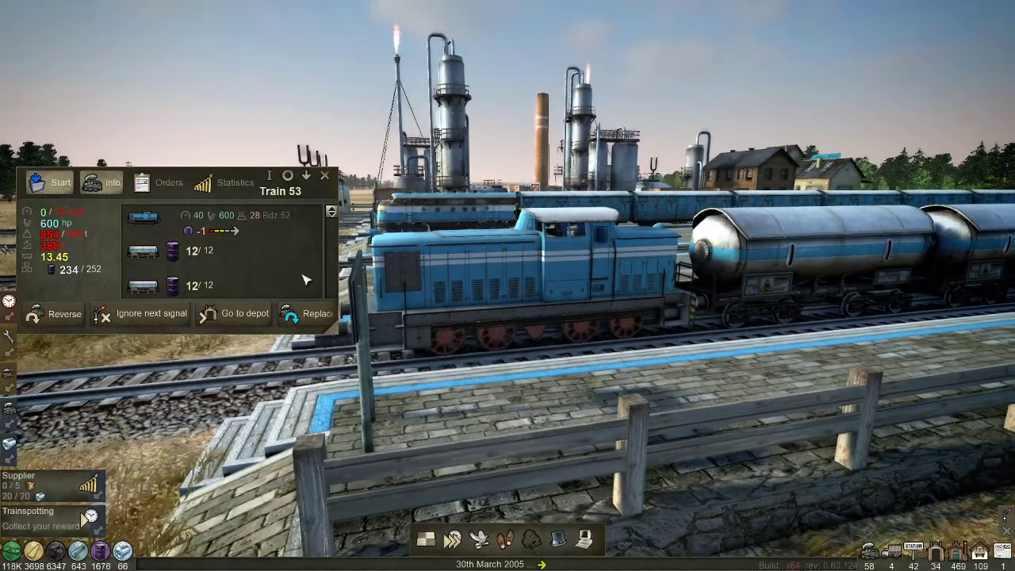
Close Train 53's details after following it past the refinery.
{"action": "left_click", "coordinate": [325, 175]}
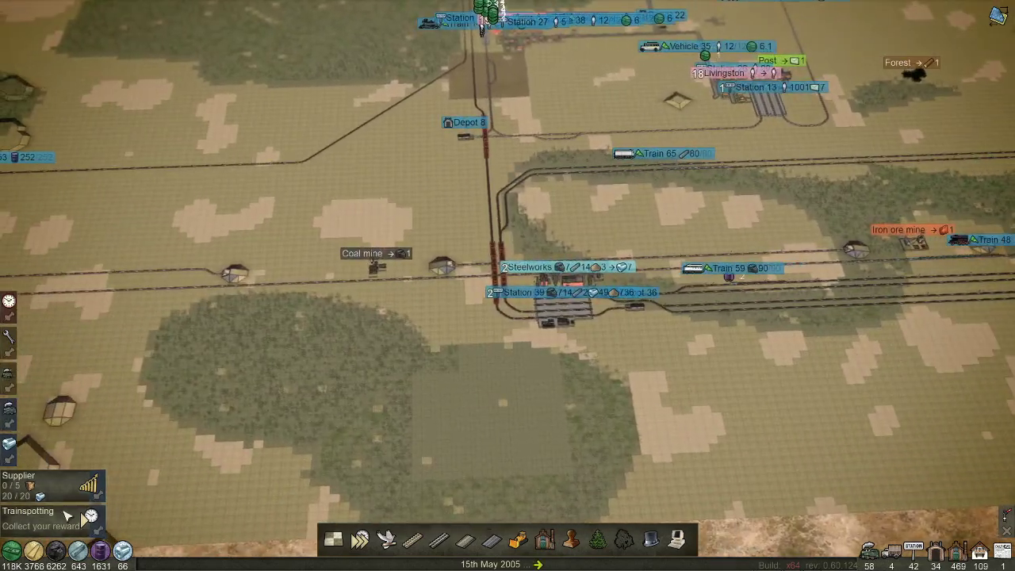
Review the completed Trainspotting quest listing five trains at 80 mph.
{"action": "left_click", "coordinate": [40, 525]}
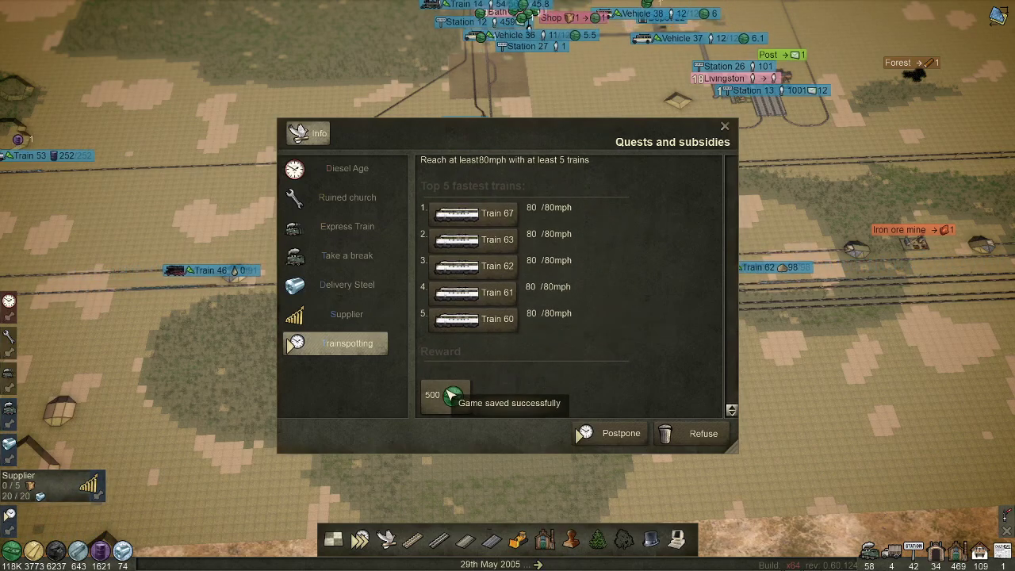
{"action": "left_click", "coordinate": [346, 283]}
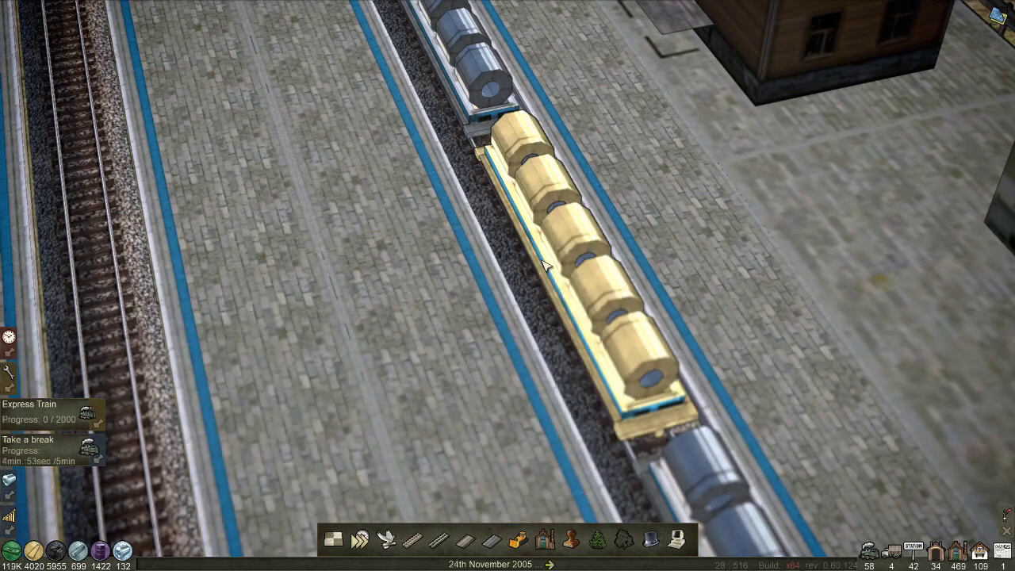
Switch to riding inside the followed freight train's cab.
{"action": "left_click", "coordinate": [555, 261]}
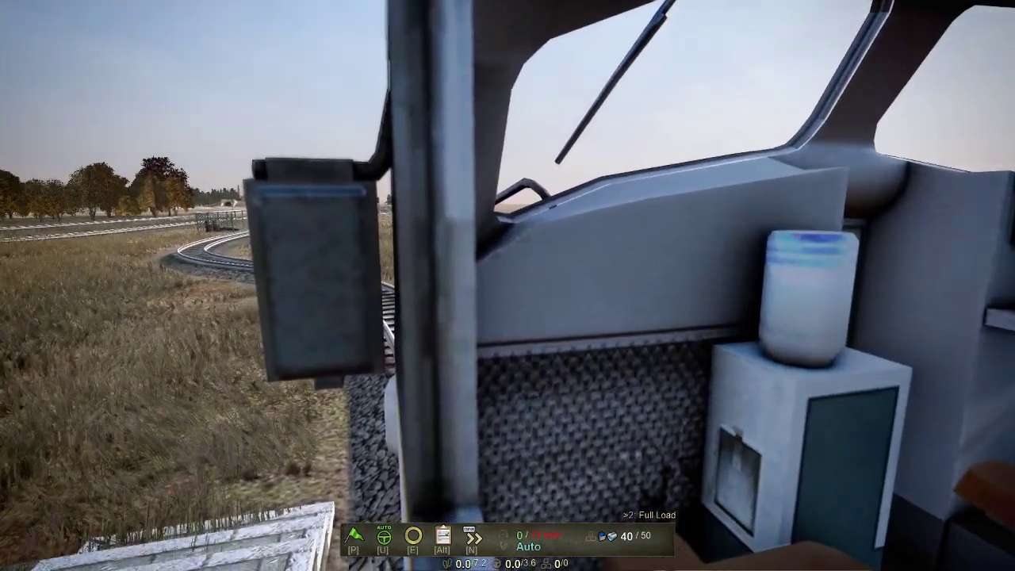
{"action": "mouse_move", "coordinate": [507, 285]}
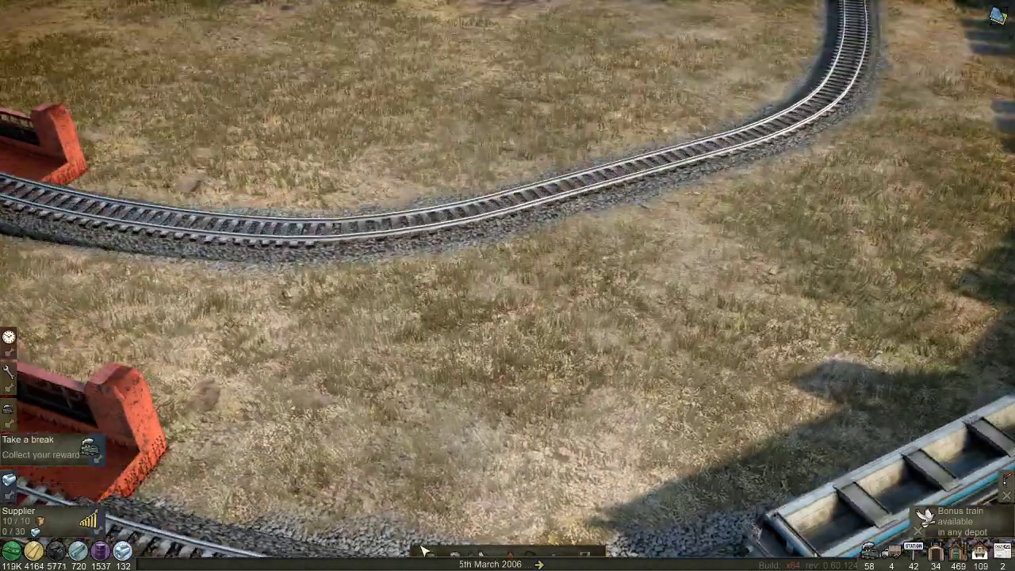
Review the satisfied Take a break quest whose reward awaits at any depot.
{"action": "left_click", "coordinate": [51, 446]}
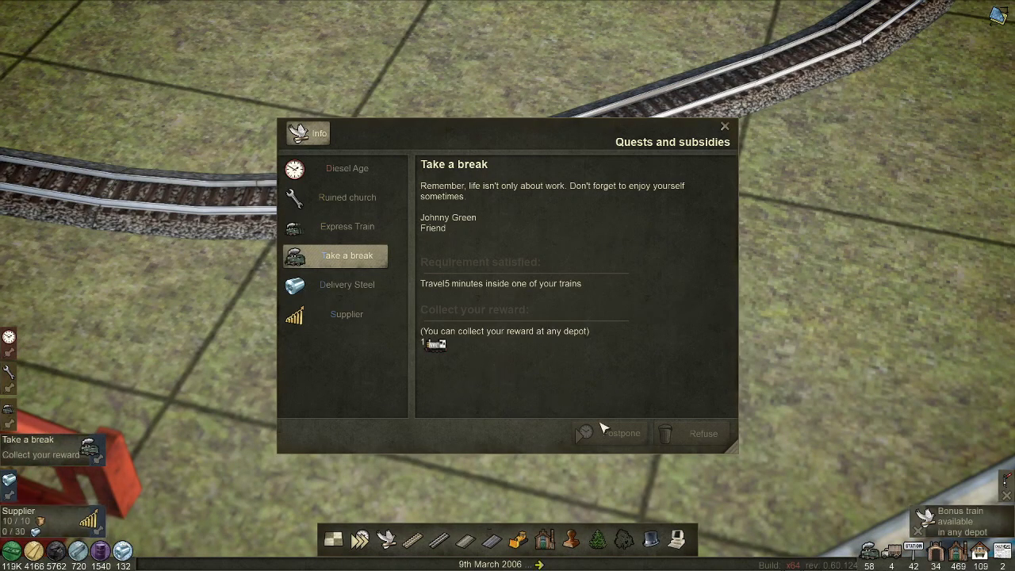
{"action": "left_click", "coordinate": [723, 127]}
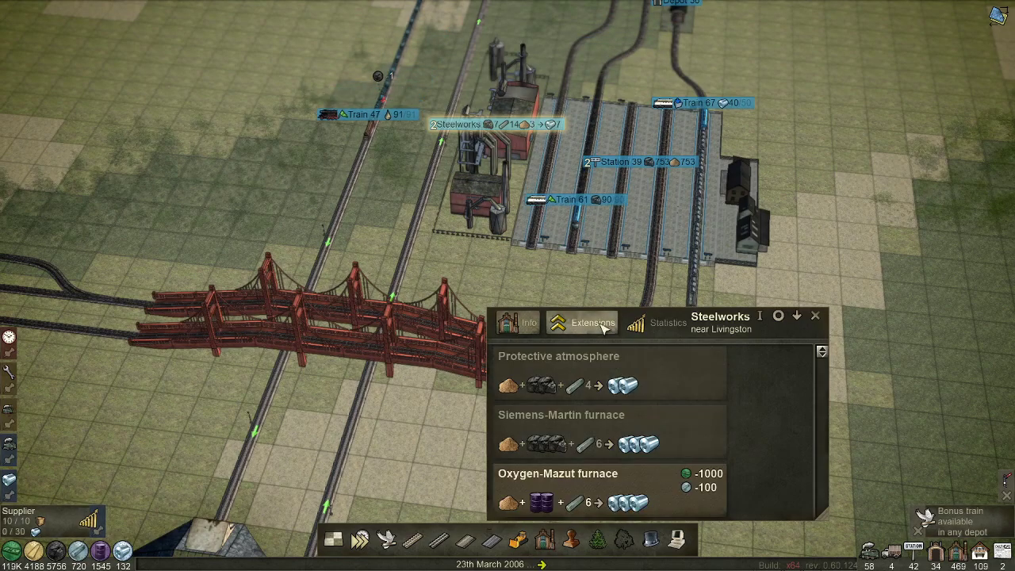
{"action": "mouse_move", "coordinate": [669, 431]}
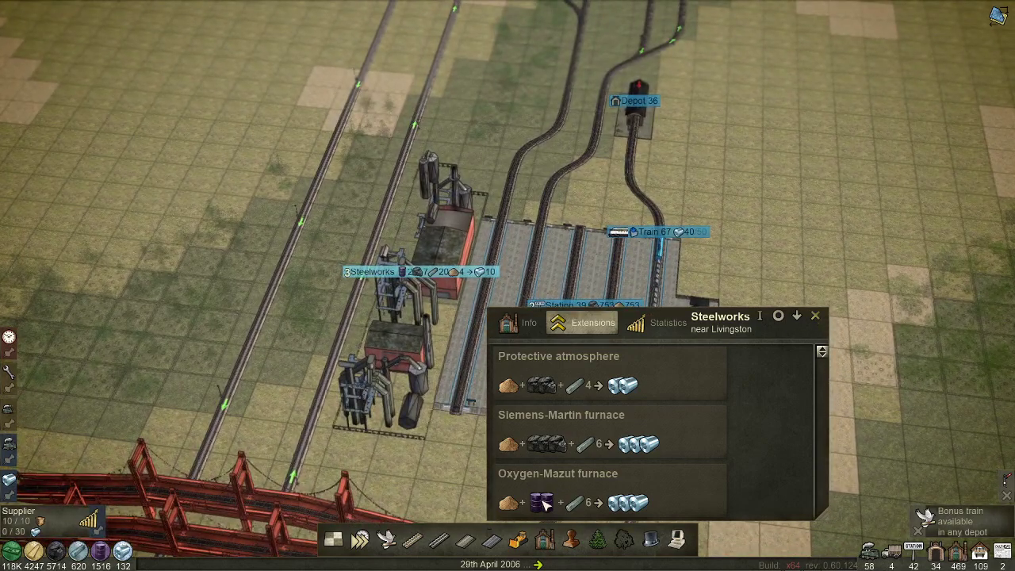
{"action": "mouse_move", "coordinate": [542, 501]}
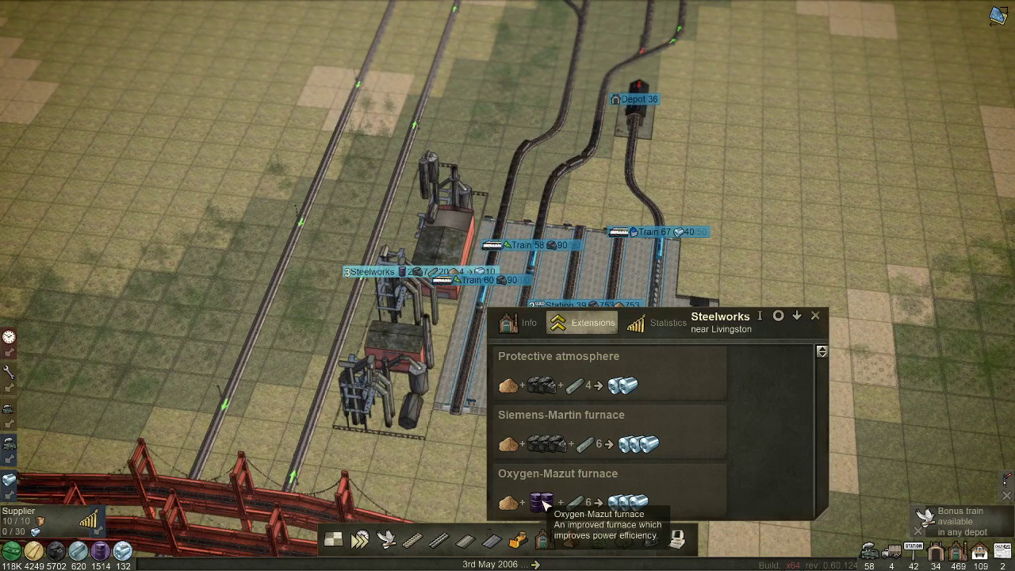
{"action": "left_click", "coordinate": [815, 315]}
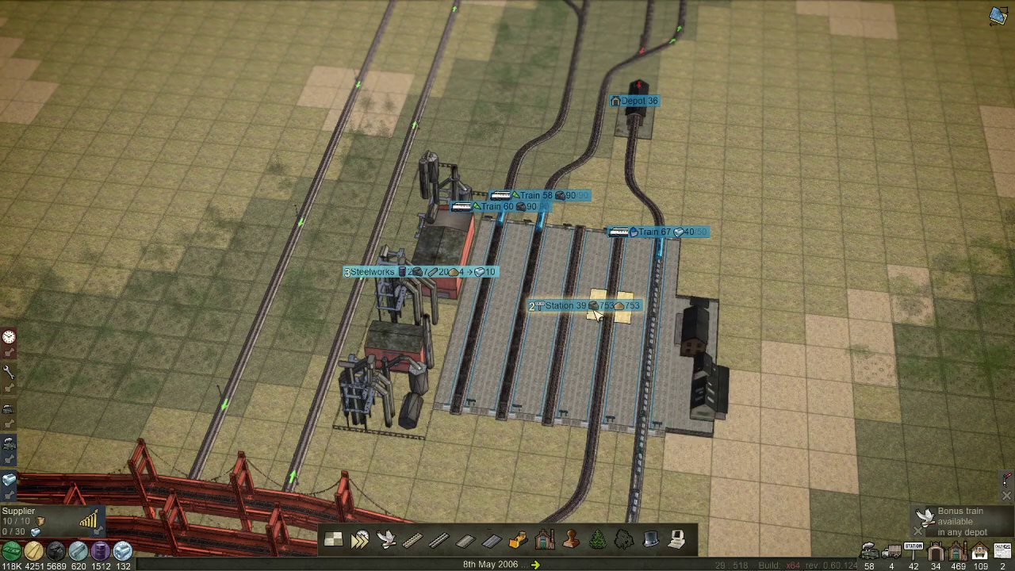
Claim bonus Train 68 from Depot 36 and close its details.
{"action": "left_click", "coordinate": [555, 307]}
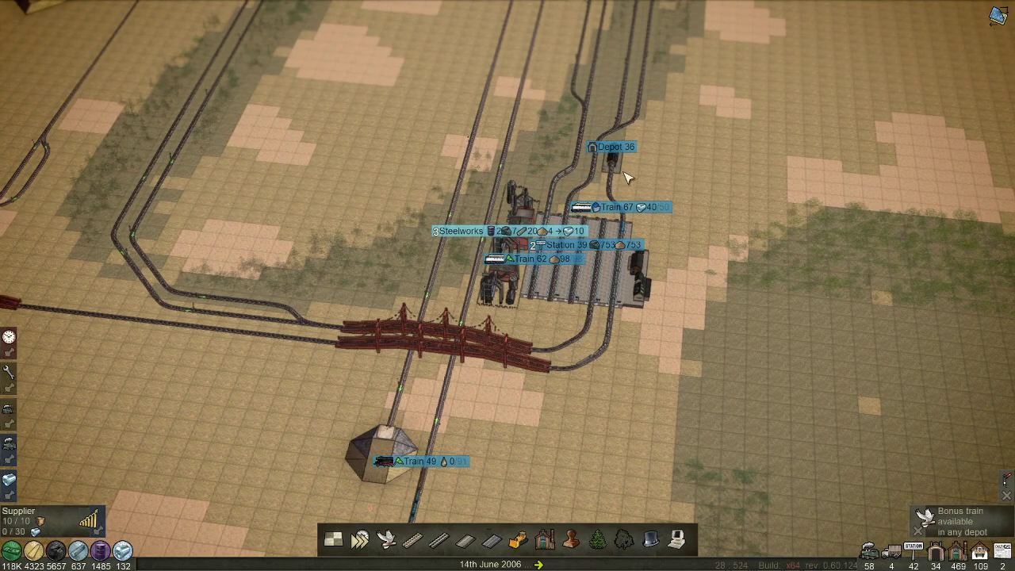
{"action": "left_click", "coordinate": [611, 158]}
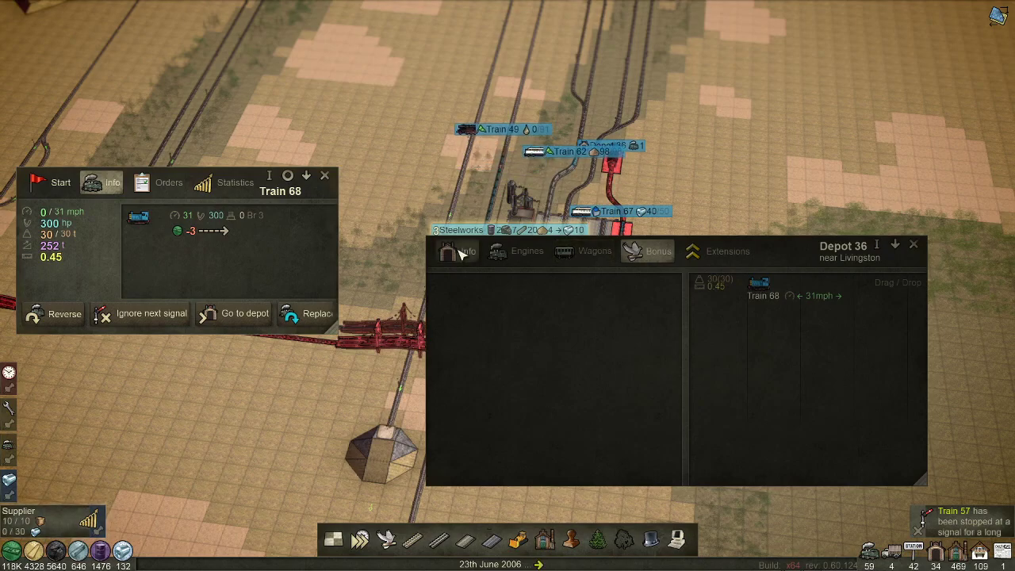
{"action": "left_click", "coordinate": [593, 251]}
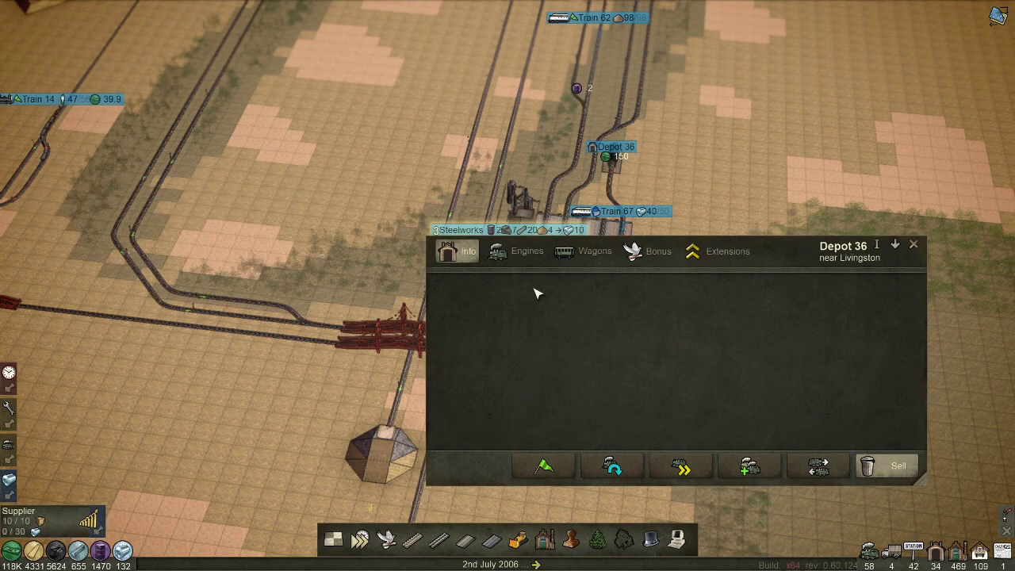
{"action": "left_click", "coordinate": [913, 244]}
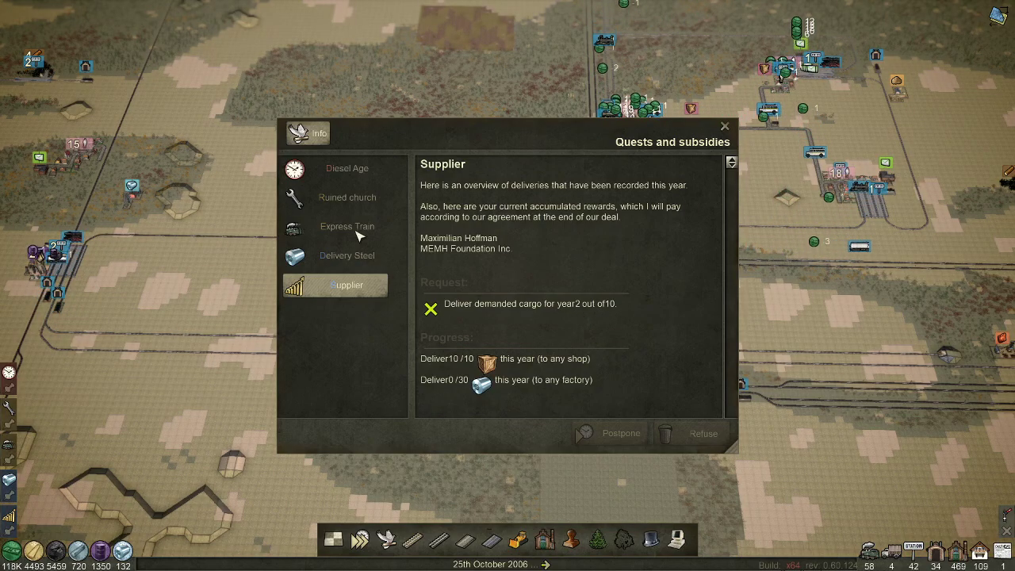
Review Steel Delivery, Express Train and Ruined church quests, then advance via Diesel Age to Early Electric Age.
{"action": "left_click", "coordinate": [346, 253]}
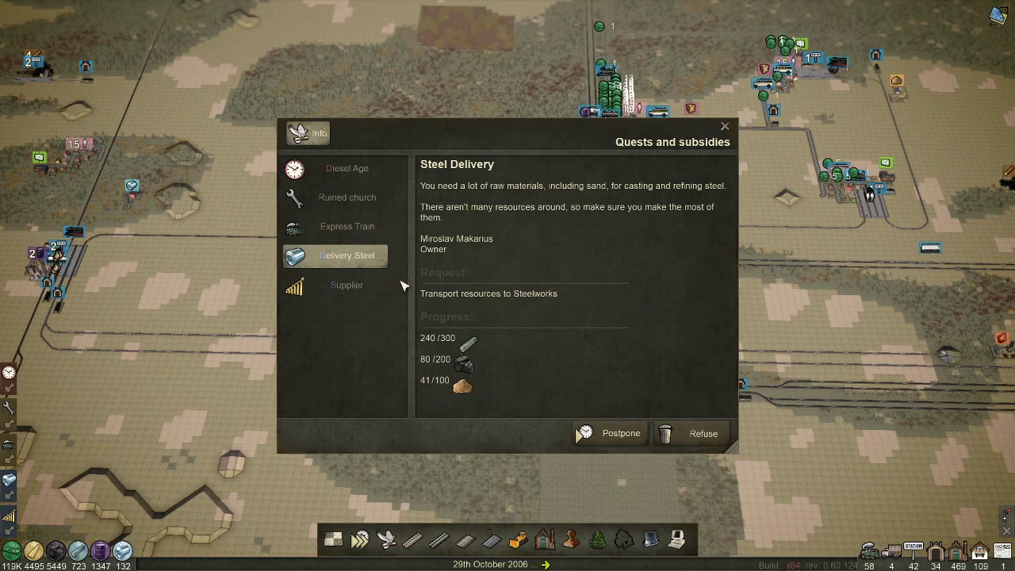
{"action": "left_click", "coordinate": [346, 225]}
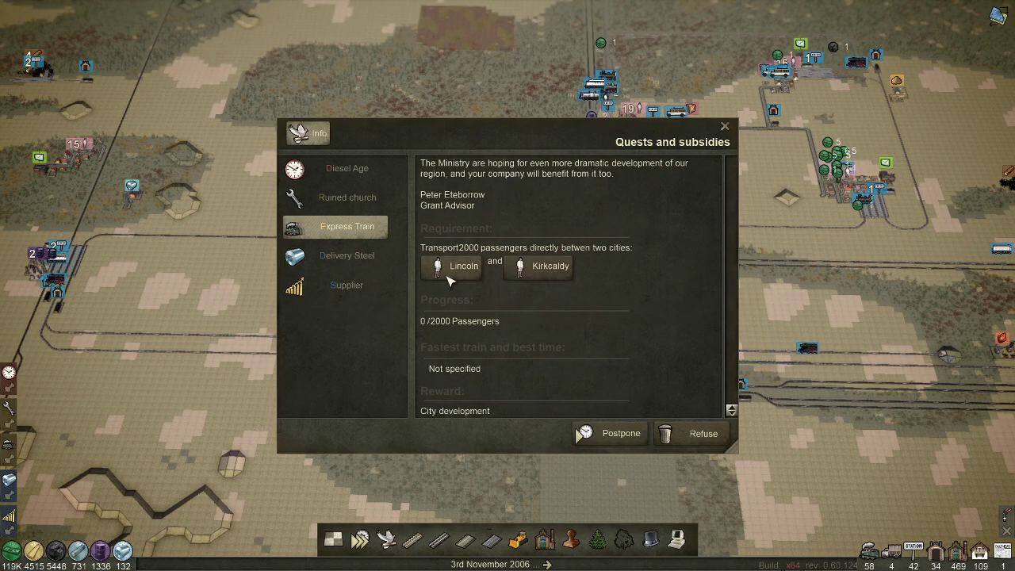
{"action": "left_click", "coordinate": [346, 197]}
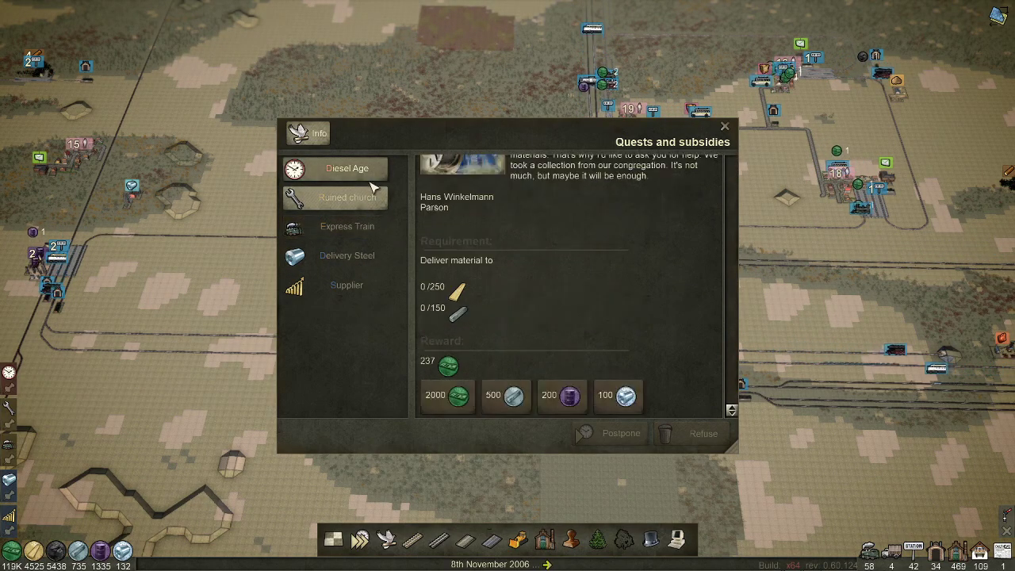
{"action": "left_click", "coordinate": [346, 168]}
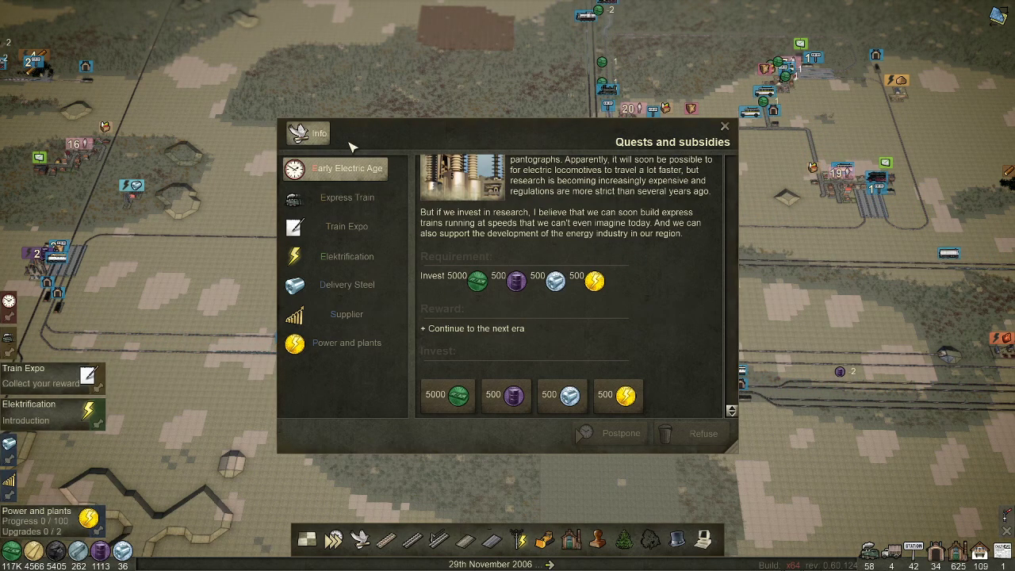
Close the quests overview to return to the map with three quests still tracked.
{"action": "left_click", "coordinate": [723, 127]}
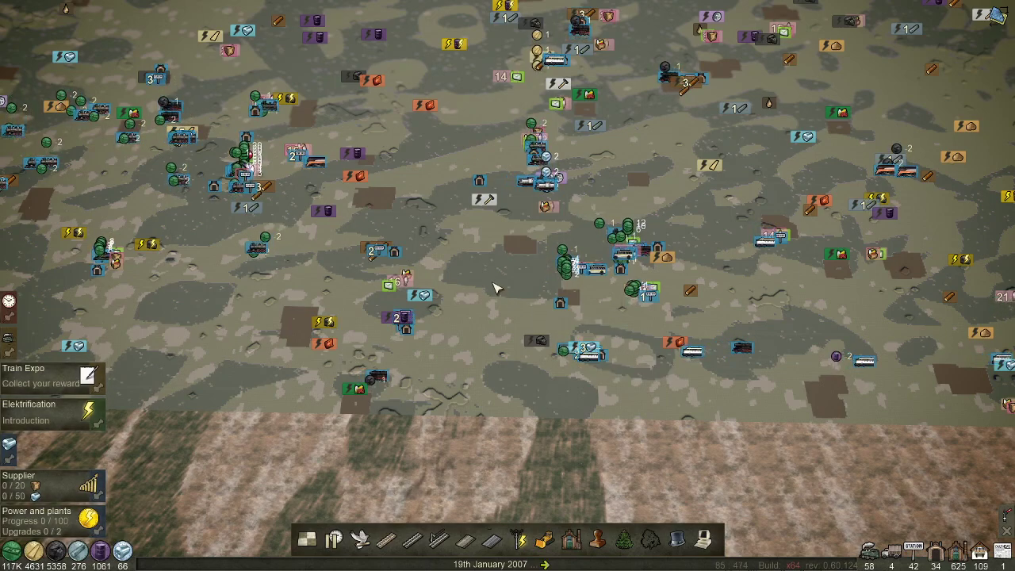
Save the game as autosave 0 from the game menu and request exit to the main menu.
{"action": "left_click", "coordinate": [702, 539]}
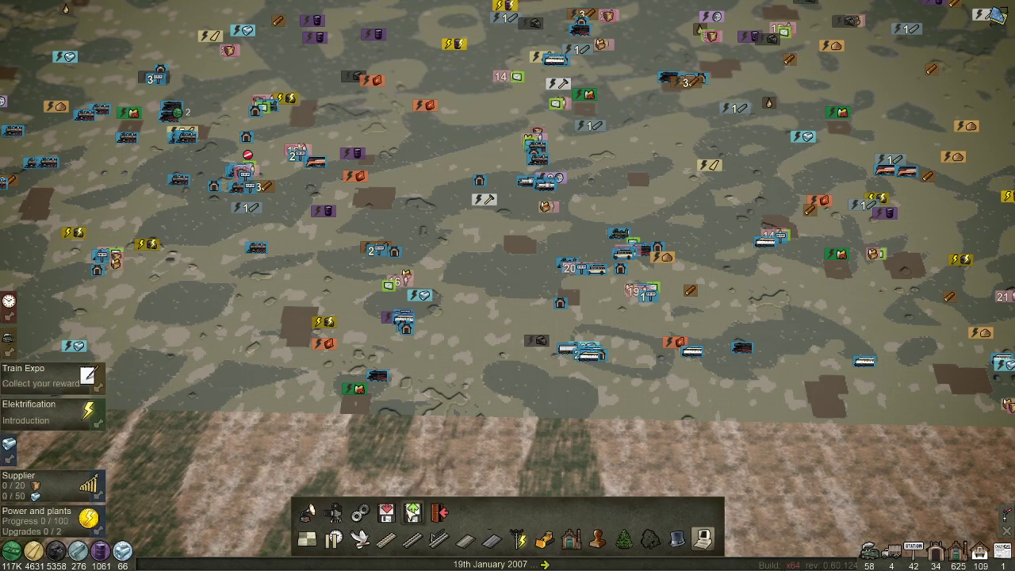
{"action": "mouse_move", "coordinate": [412, 510]}
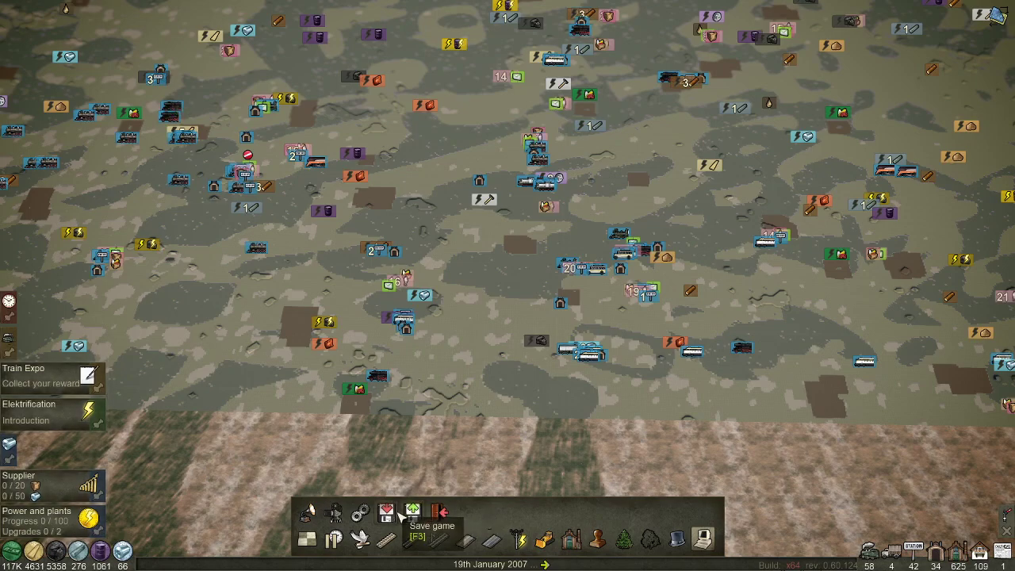
{"action": "left_click", "coordinate": [413, 514]}
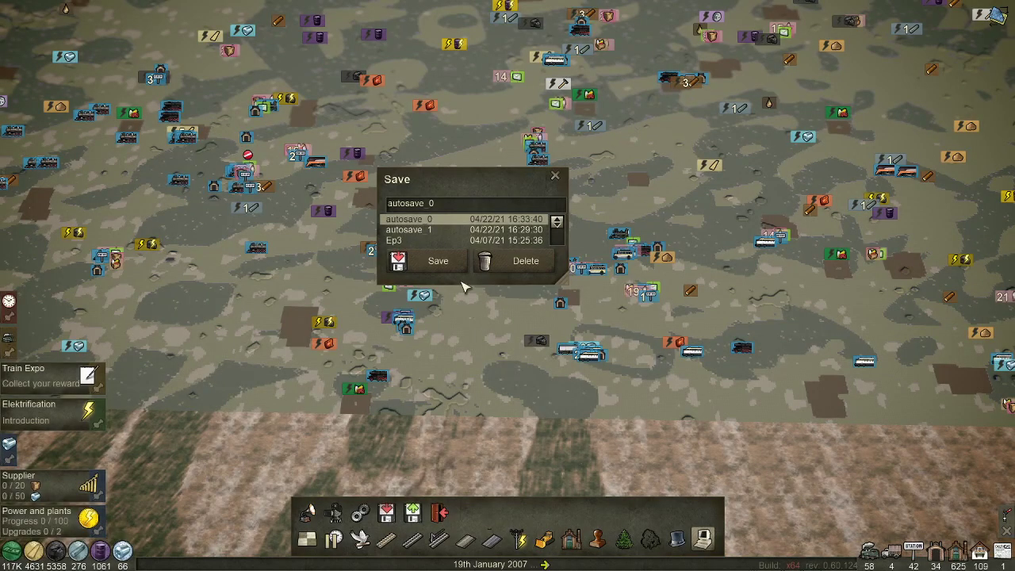
{"action": "left_click", "coordinate": [555, 175]}
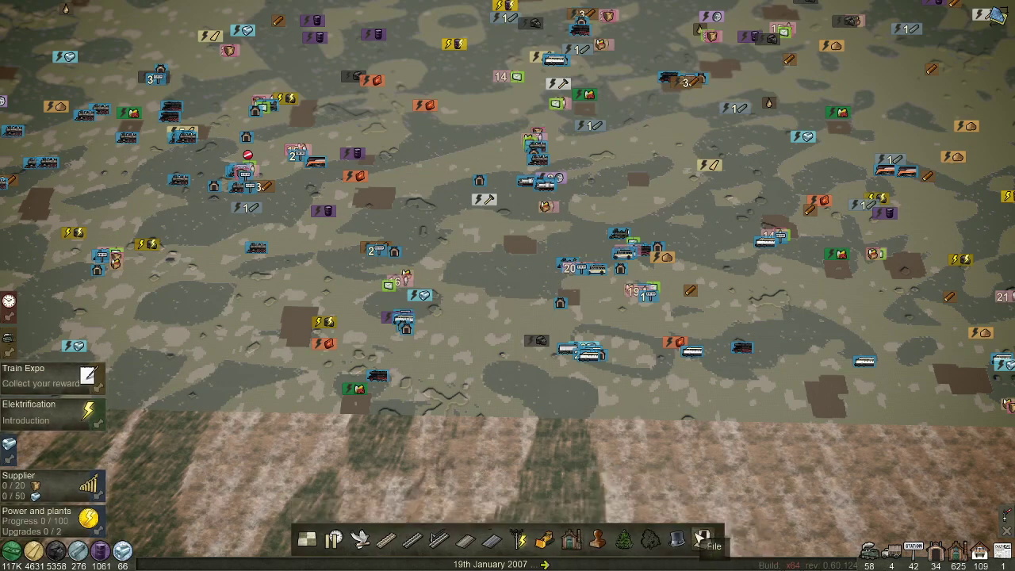
{"action": "left_click", "coordinate": [712, 546]}
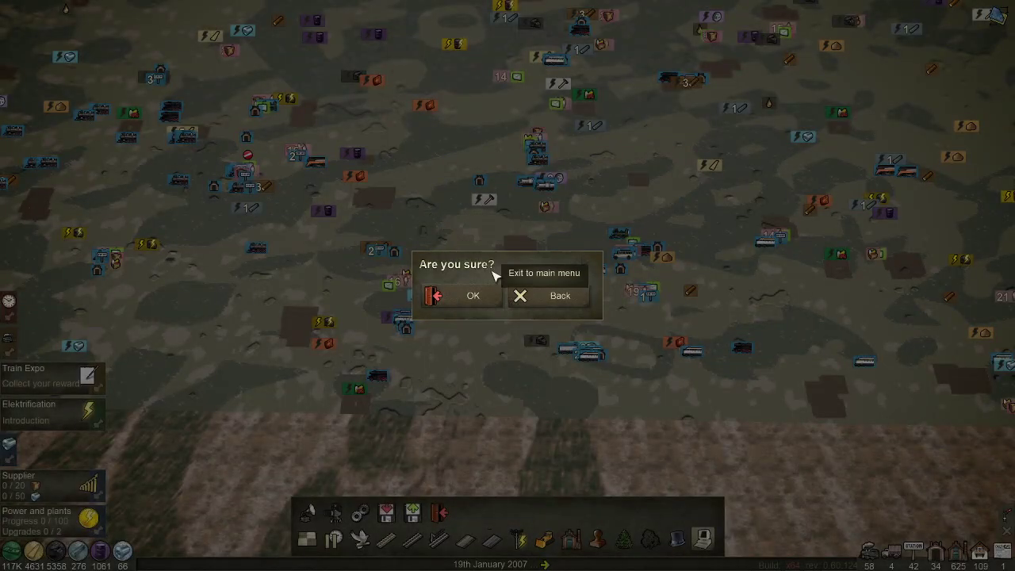